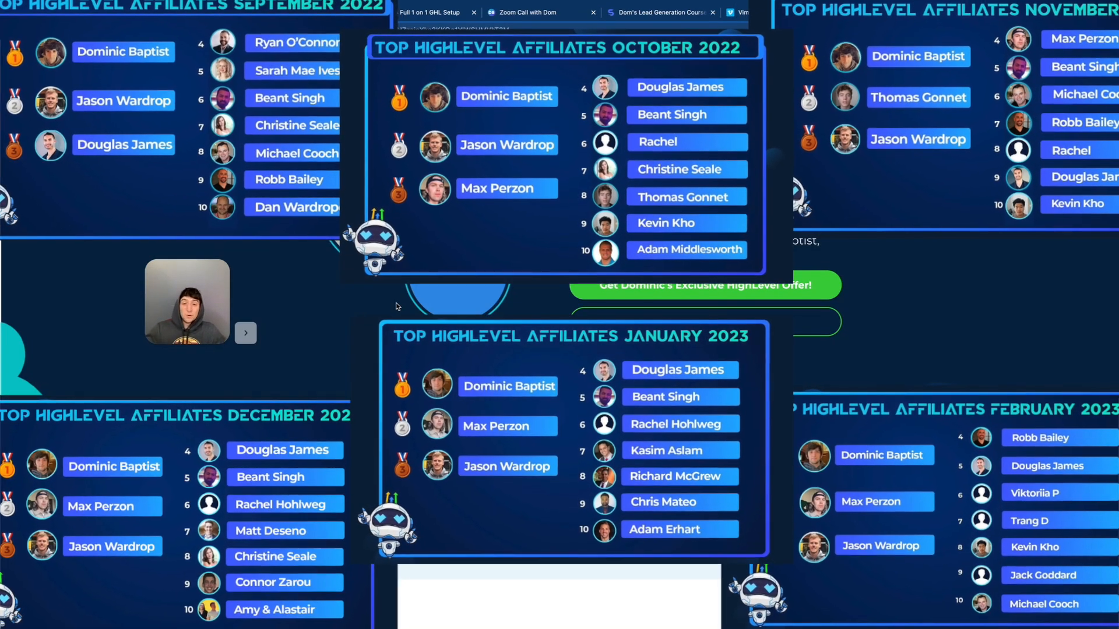
# Step: Switch to Dominic Baptist's Instagram Reels profile showing the free SaaS course bio link
pyautogui.scroll(-3)
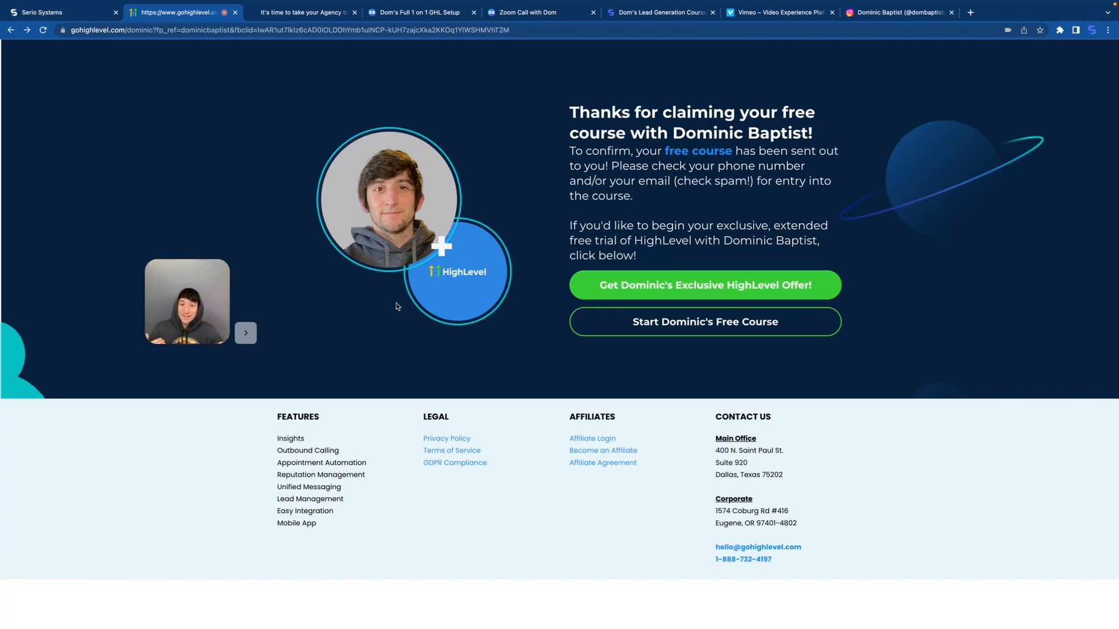
pyautogui.click(896, 12)
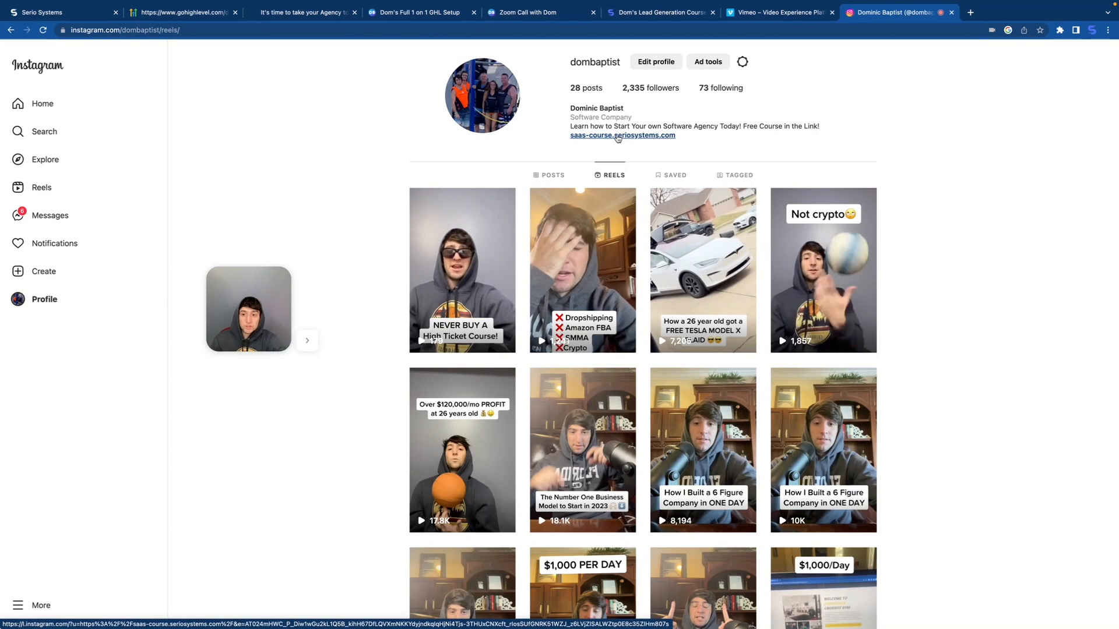
# Step: Follow the bio's saas-course link and bring up the name, phone and email sign-up form
pyautogui.click(622, 135)
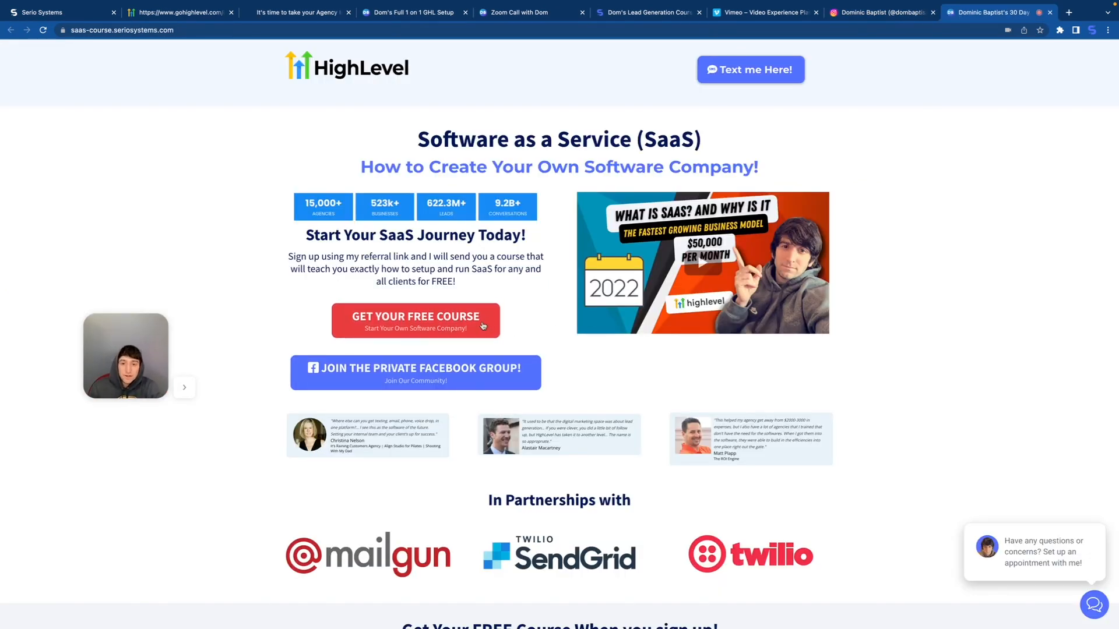
pyautogui.click(415, 321)
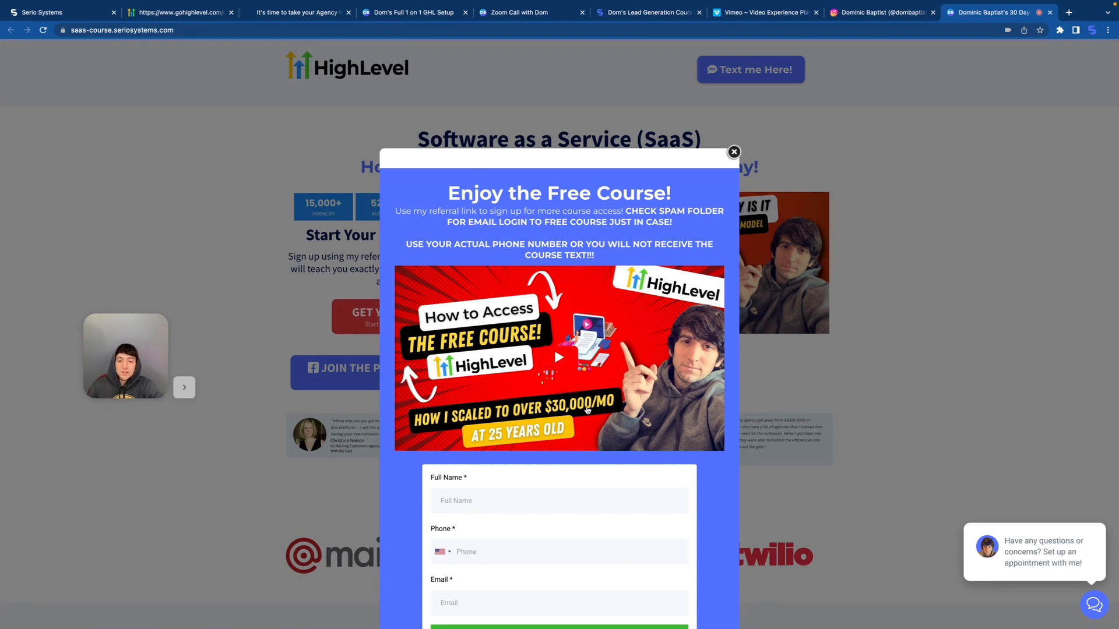
pyautogui.scroll(-3)
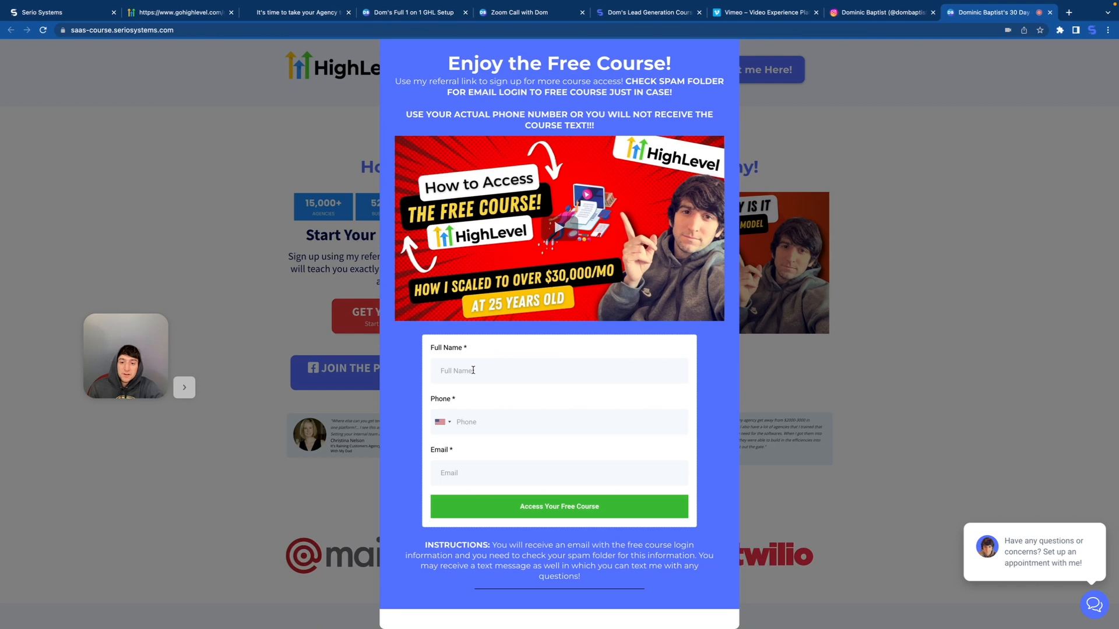
pyautogui.moveTo(671, 390)
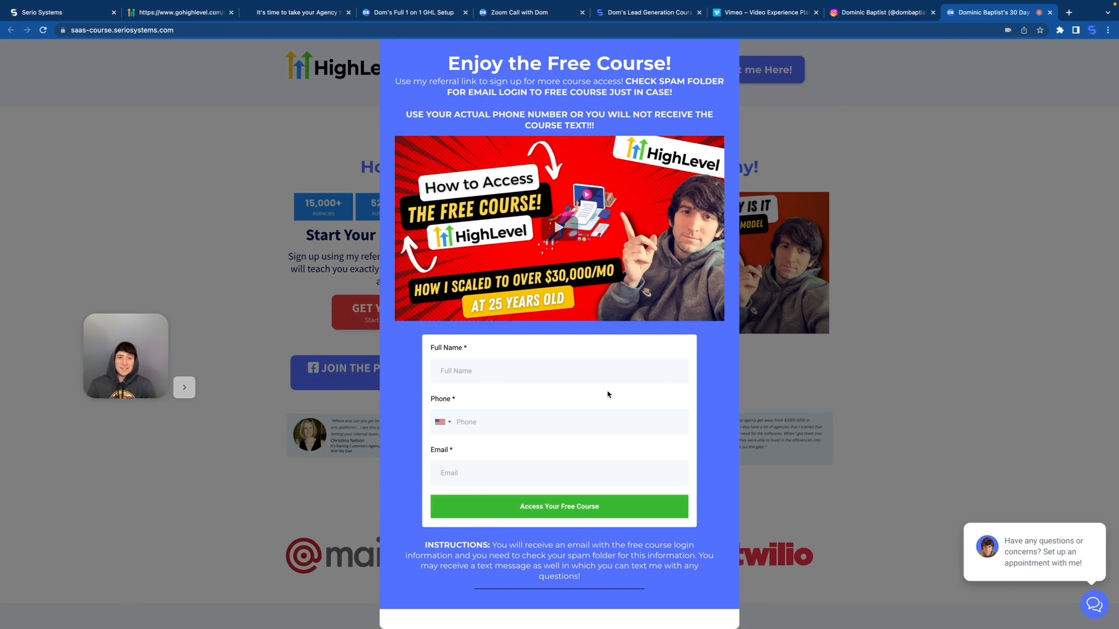
pyautogui.moveTo(626, 411)
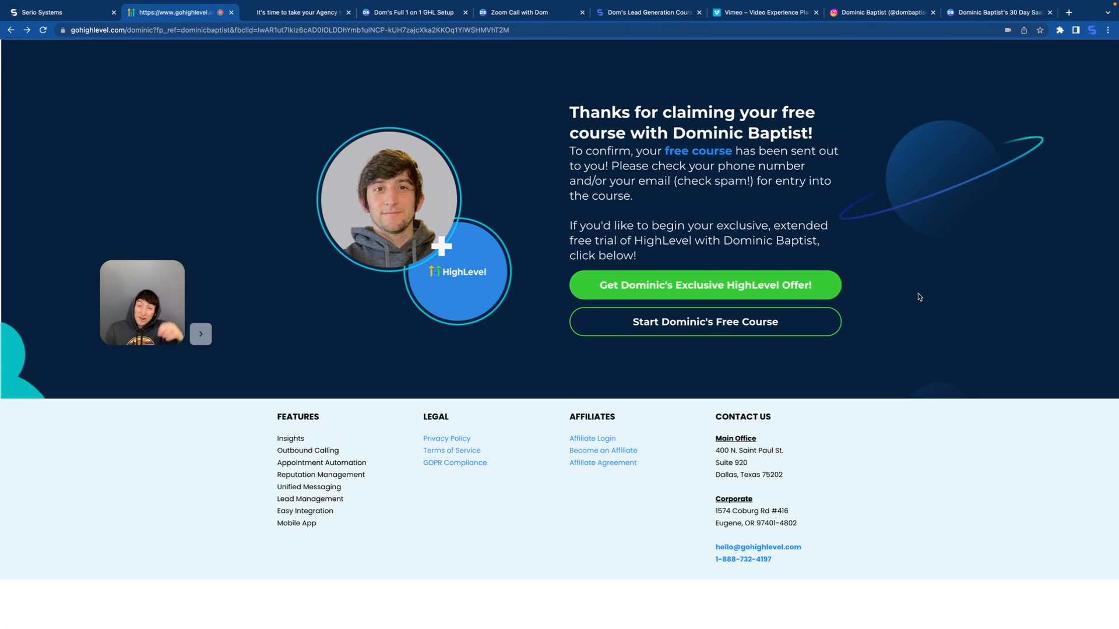
pyautogui.moveTo(951, 297)
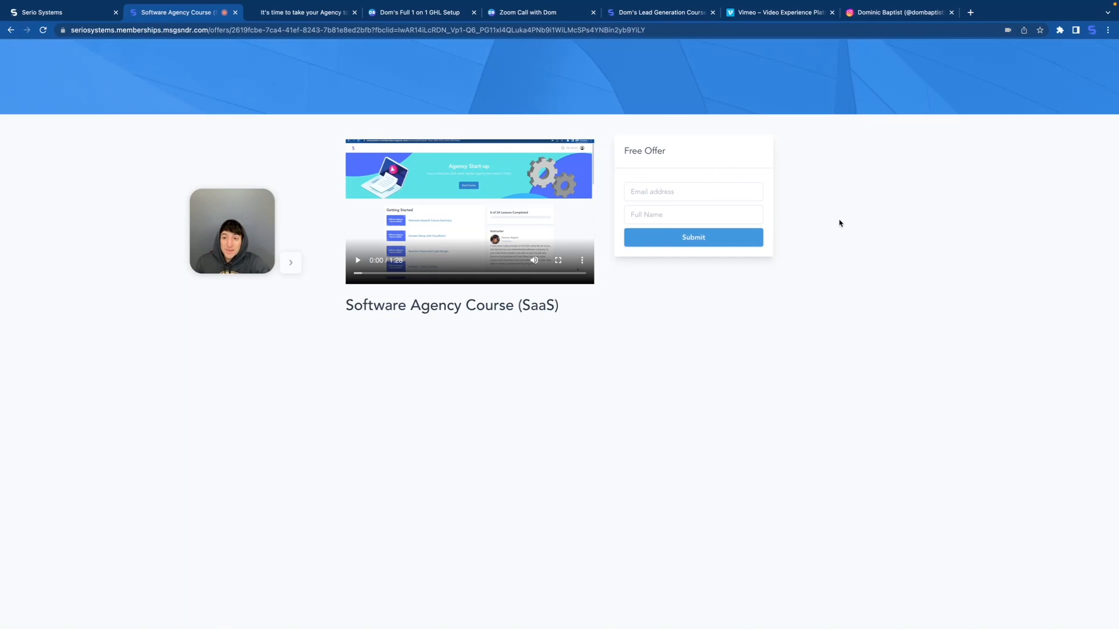
pyautogui.moveTo(846, 223)
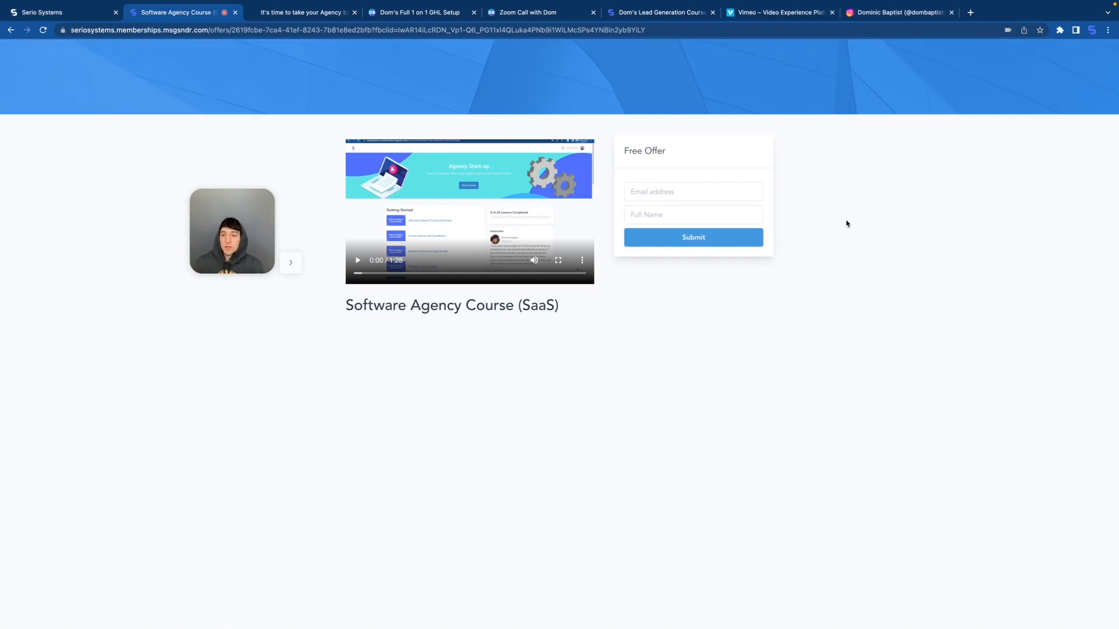
pyautogui.write('Dom Baptist')
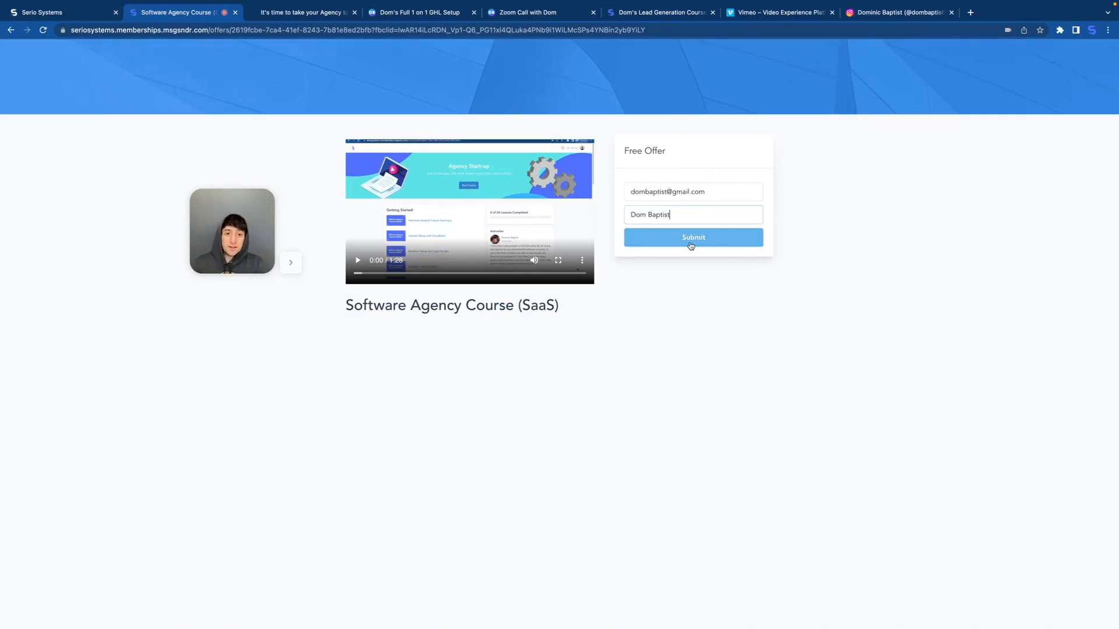
pyautogui.click(692, 237)
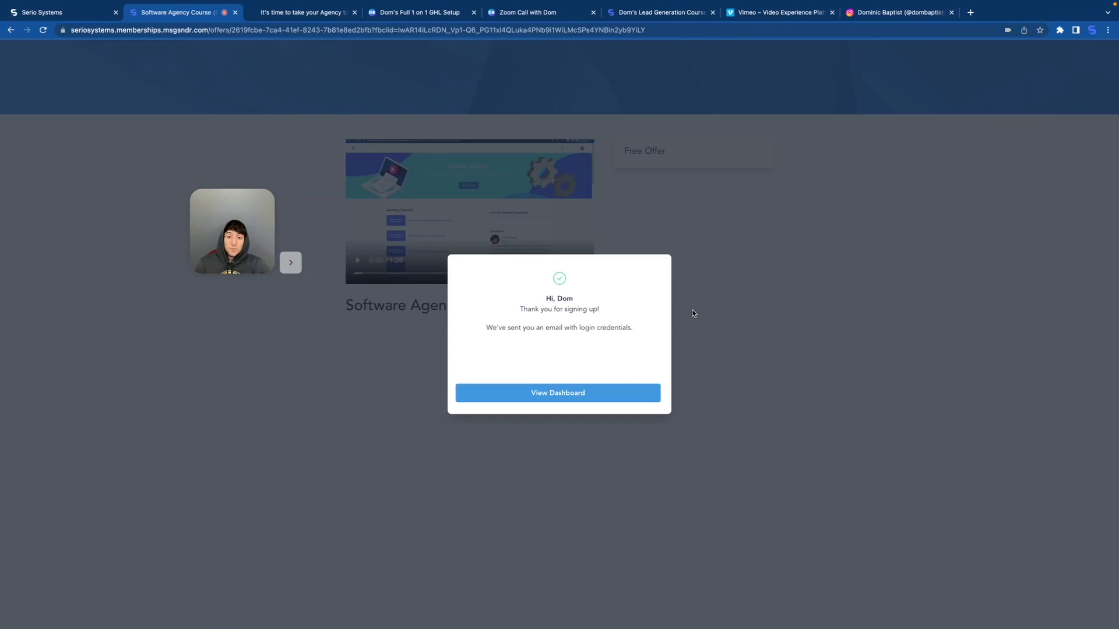
pyautogui.click(557, 393)
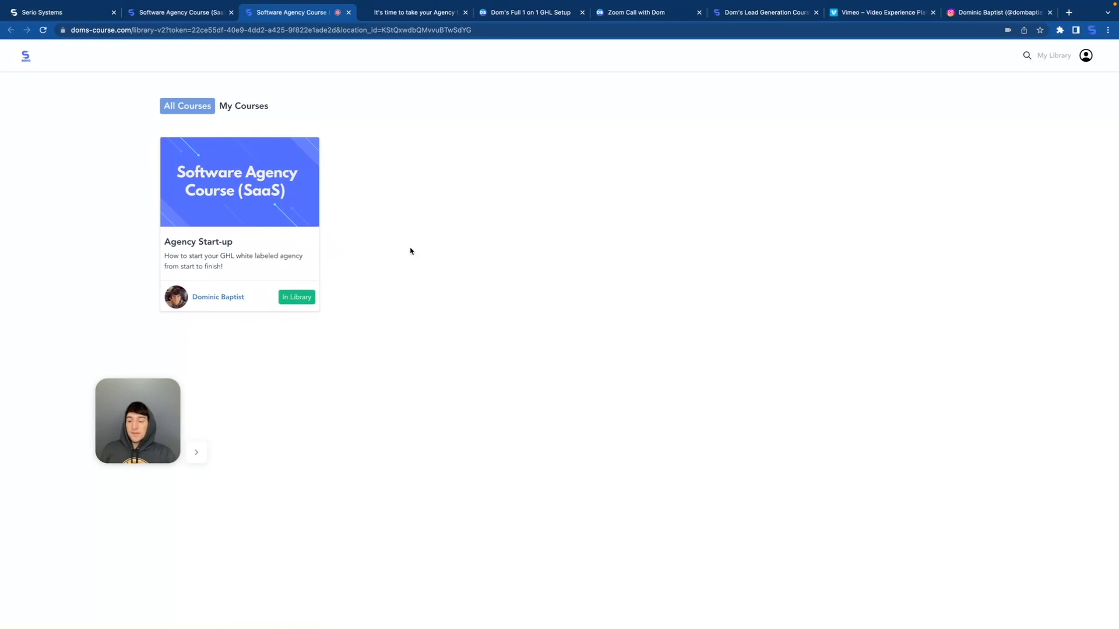
# Step: Open the Agency Start-up course card from All Courses
pyautogui.click(239, 181)
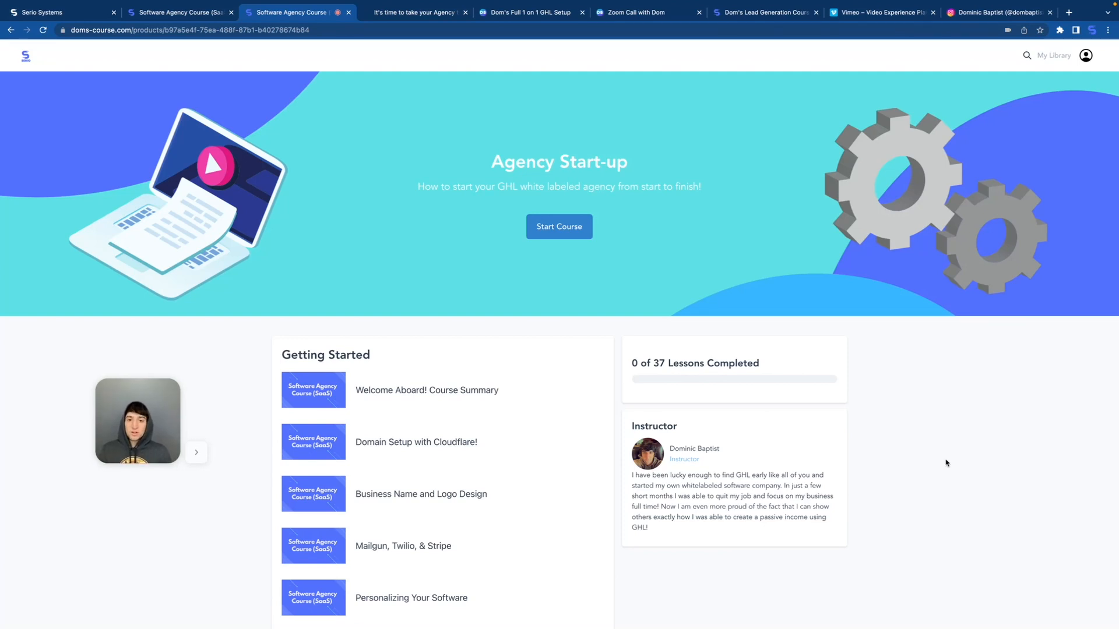
pyautogui.moveTo(559, 226)
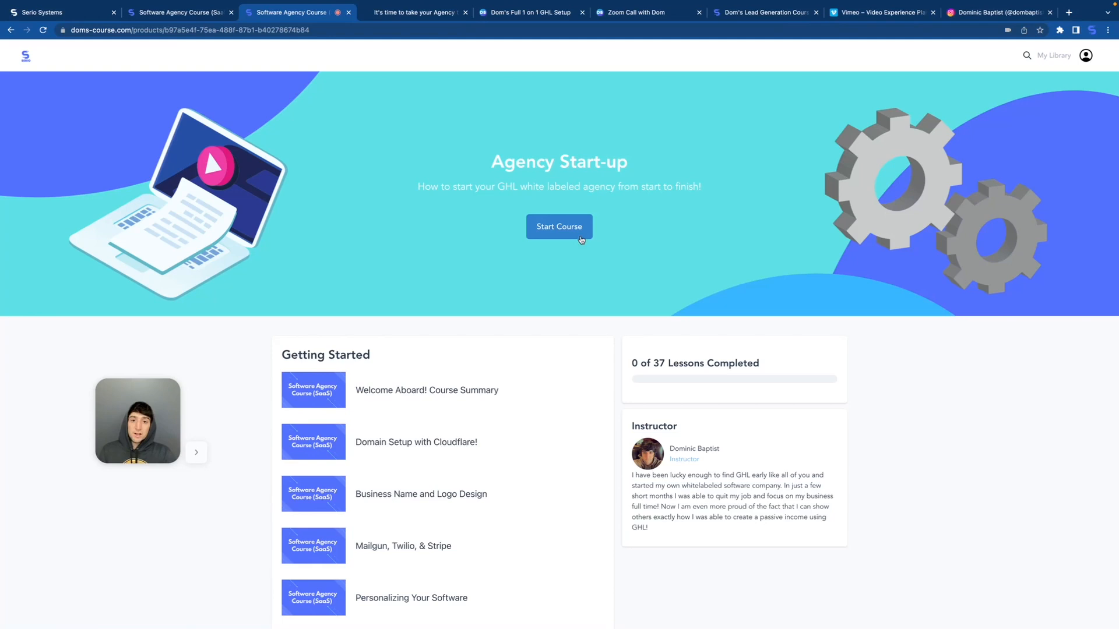
pyautogui.click(559, 226)
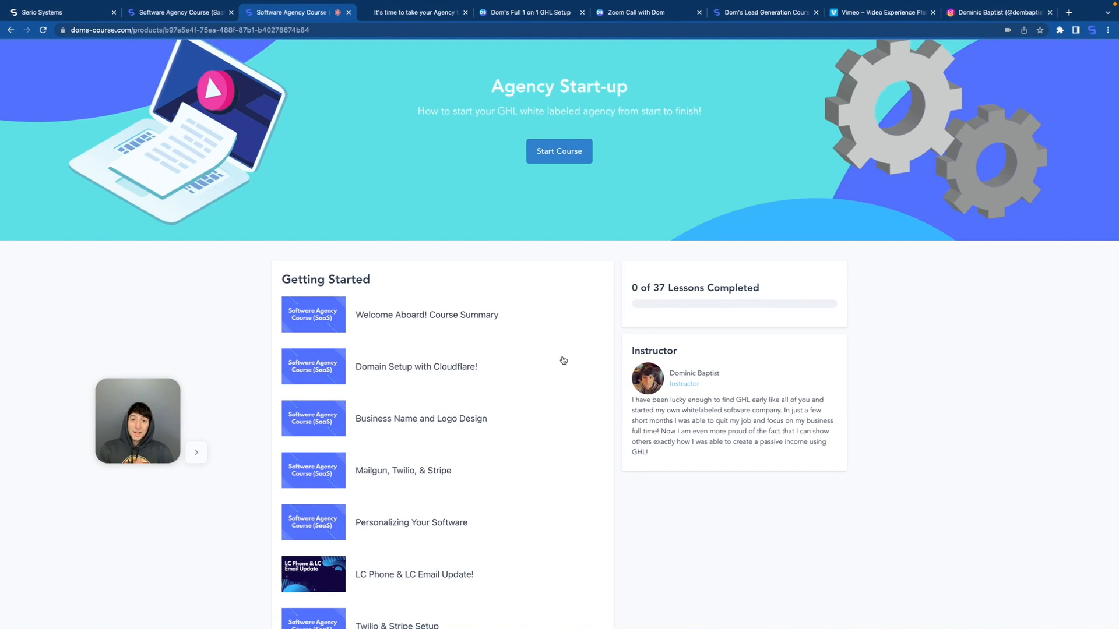
pyautogui.moveTo(574, 307)
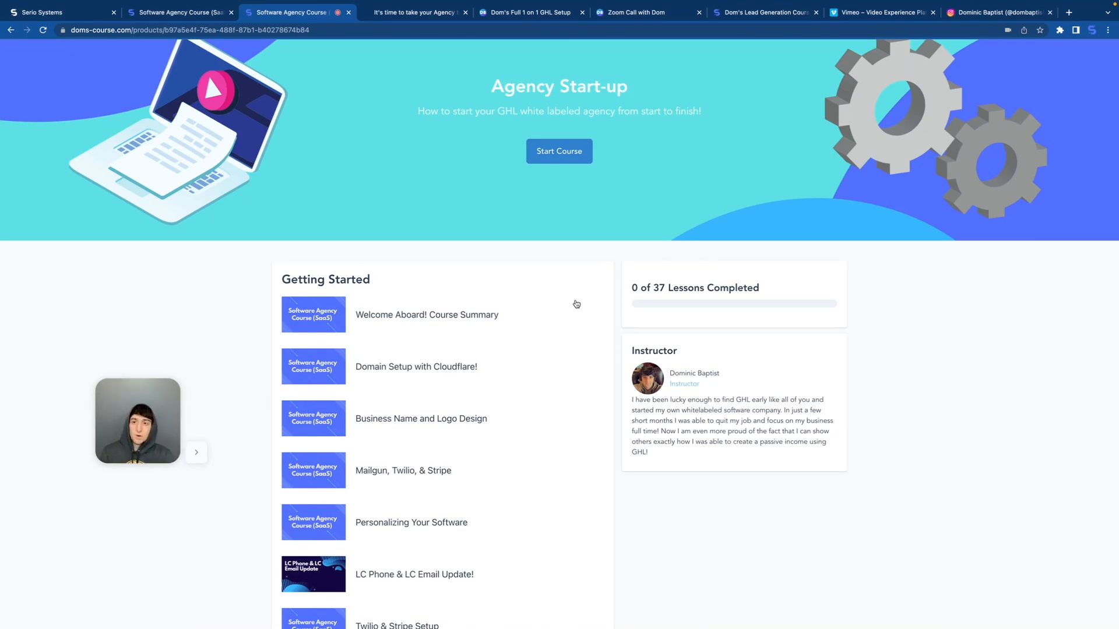
pyautogui.moveTo(480, 275)
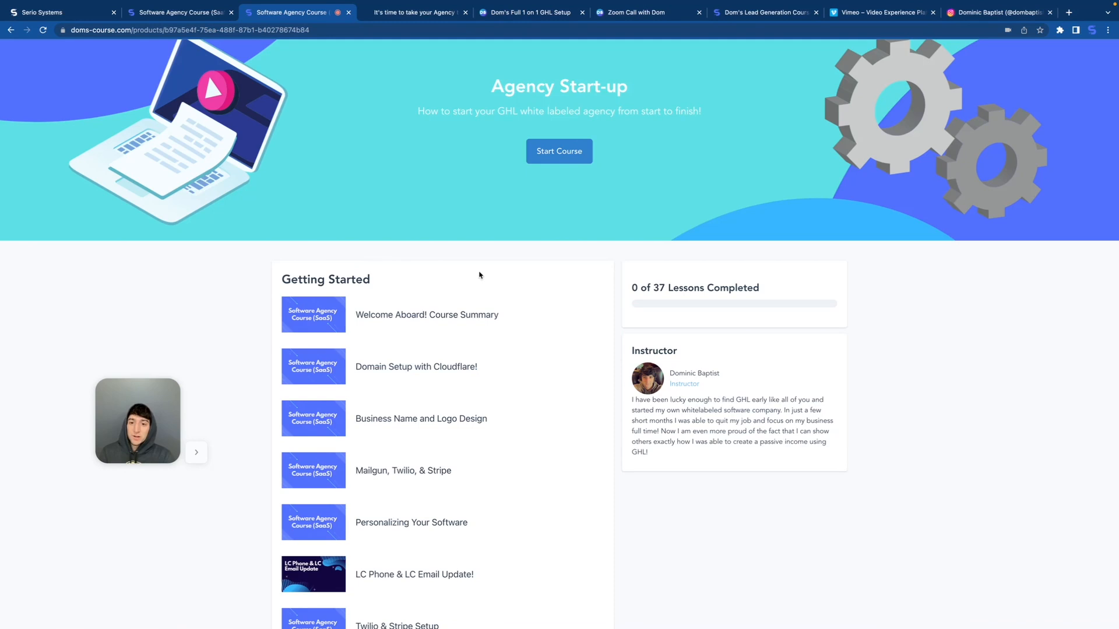
pyautogui.moveTo(538, 325)
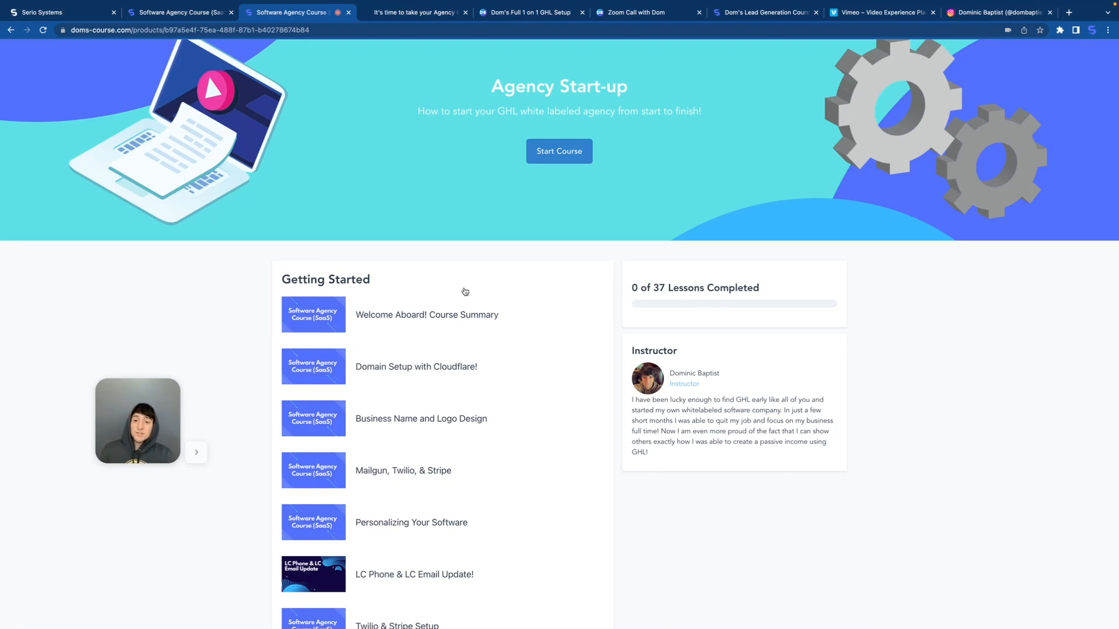
pyautogui.moveTo(566, 306)
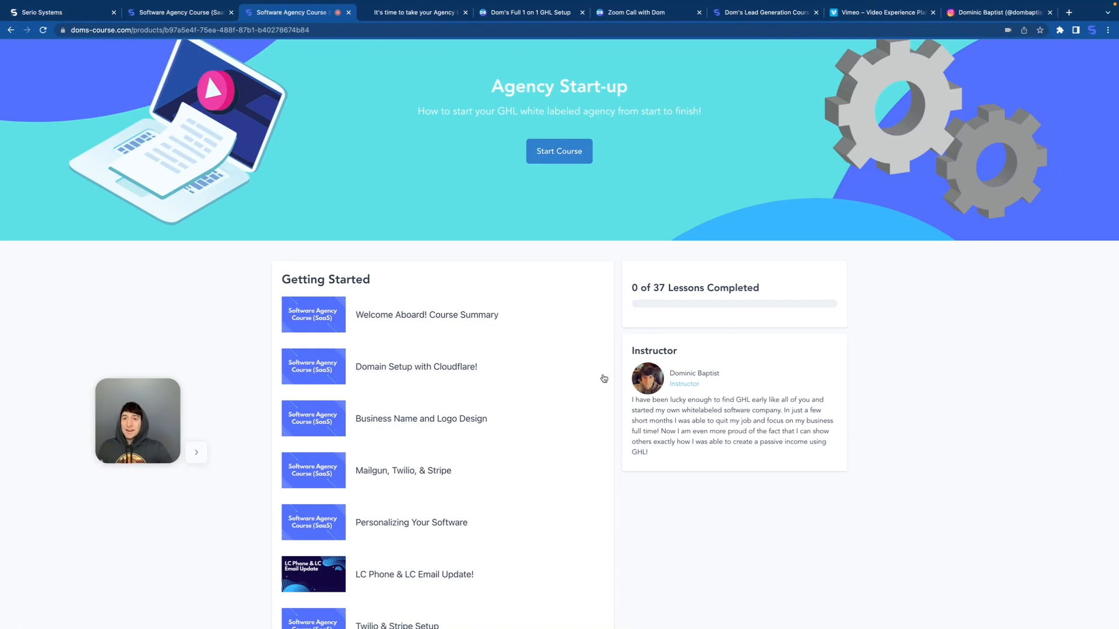
# Step: Scroll past Domain and Website Setup and Lead Generation to Bonus Courses and Content
pyautogui.scroll(-3)
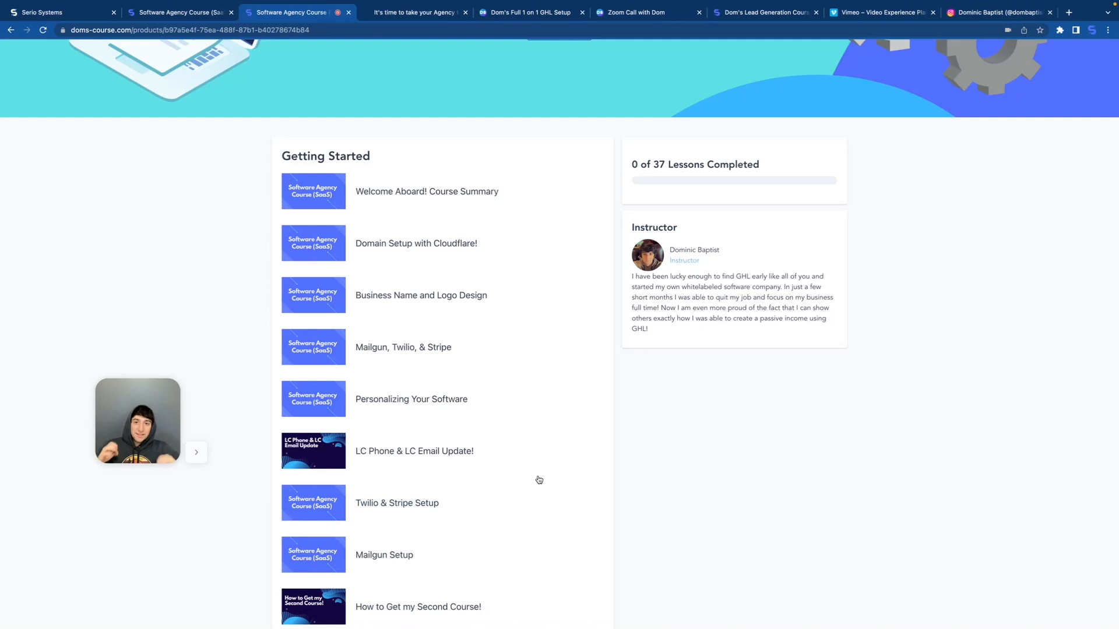
pyautogui.scroll(-3)
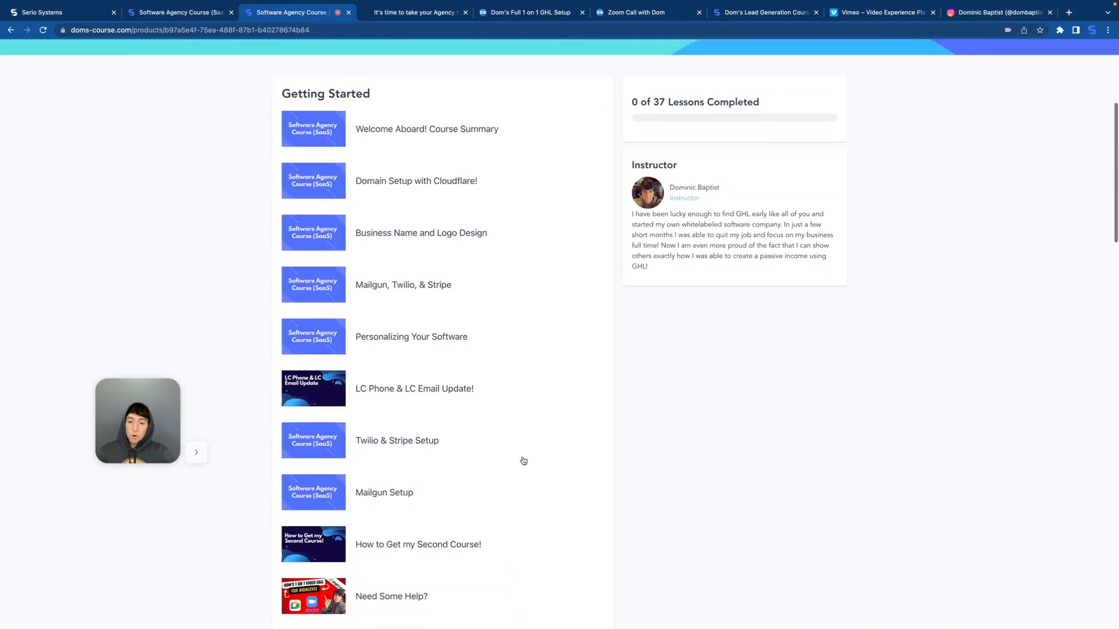
pyautogui.scroll(-3)
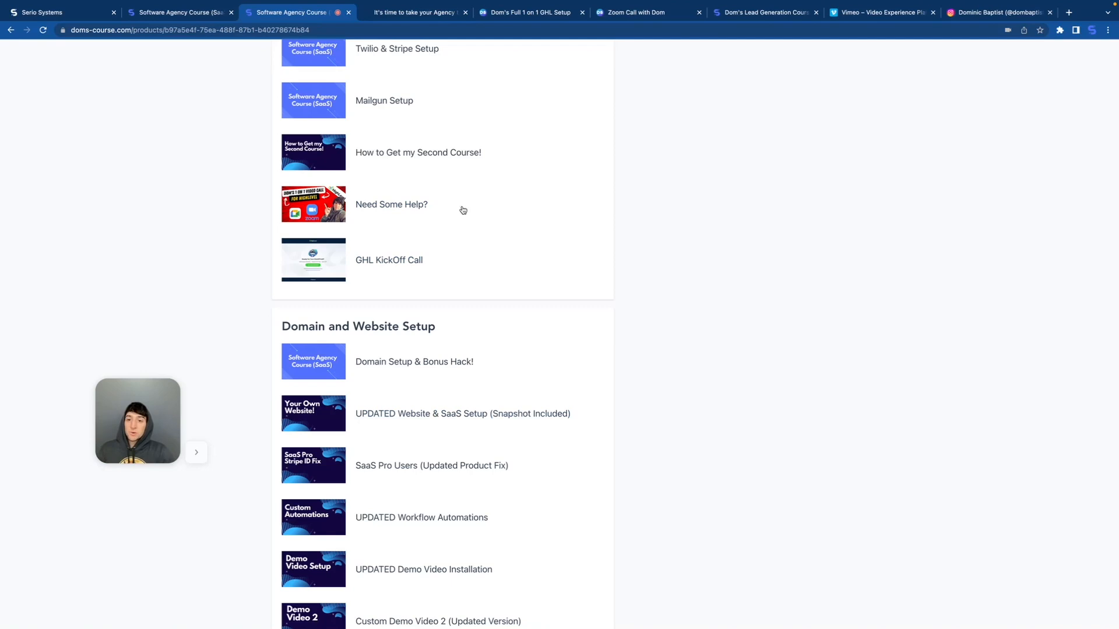
pyautogui.moveTo(509, 231)
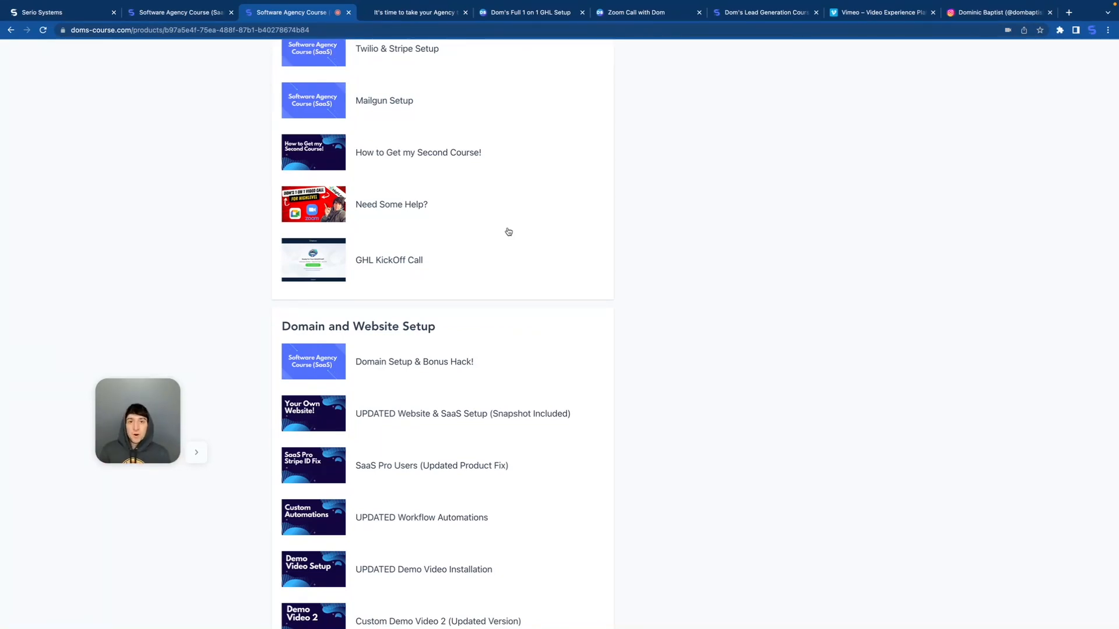
pyautogui.moveTo(527, 277)
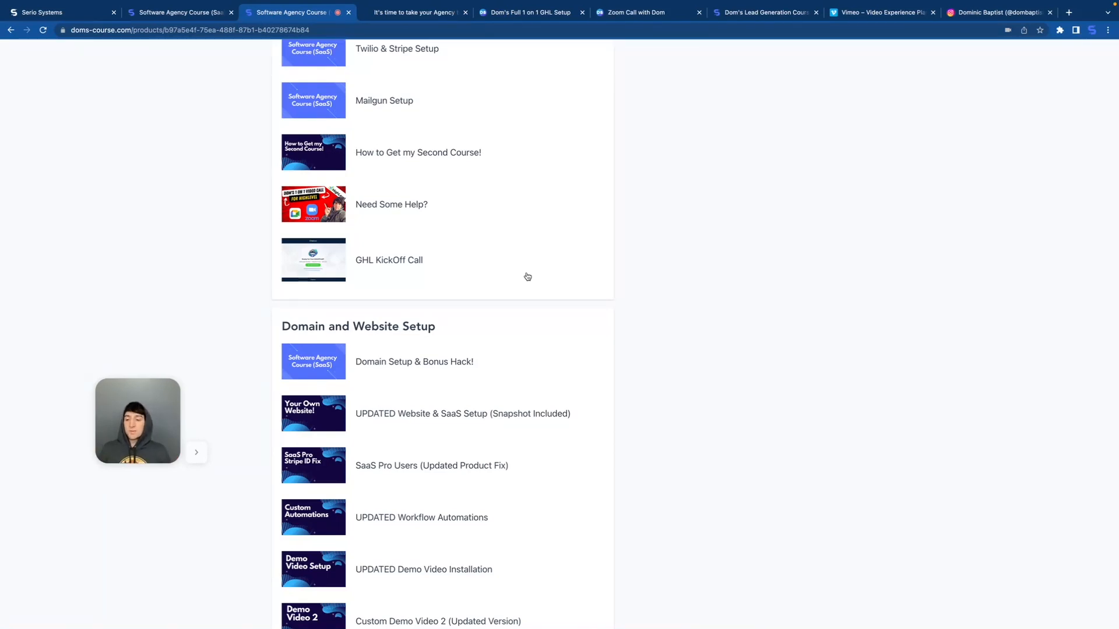
pyautogui.scroll(-3)
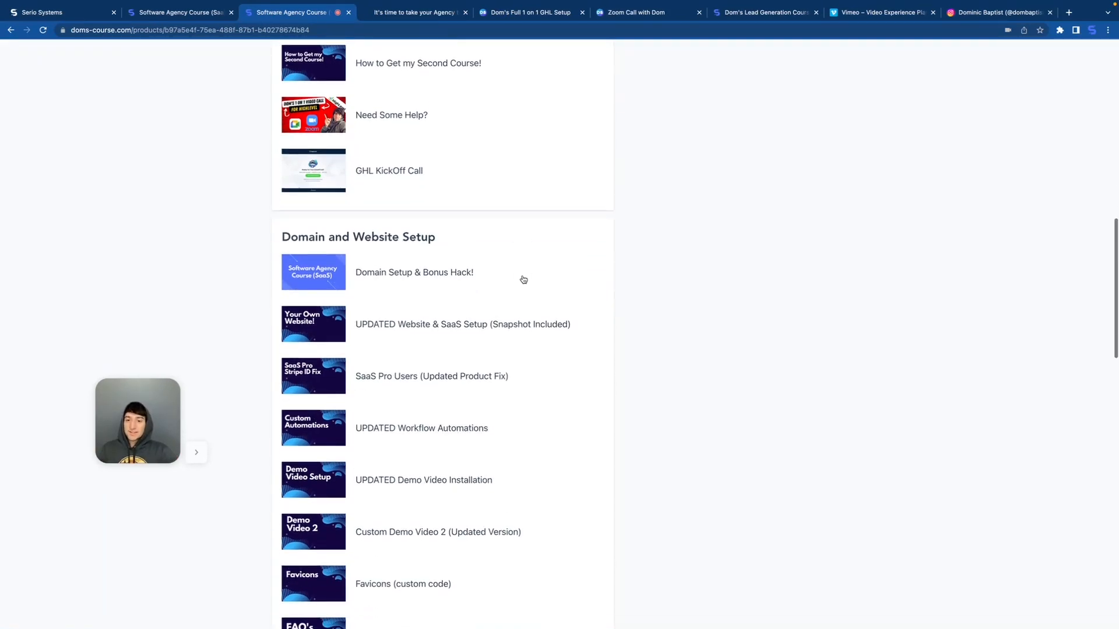
pyautogui.moveTo(706, 234)
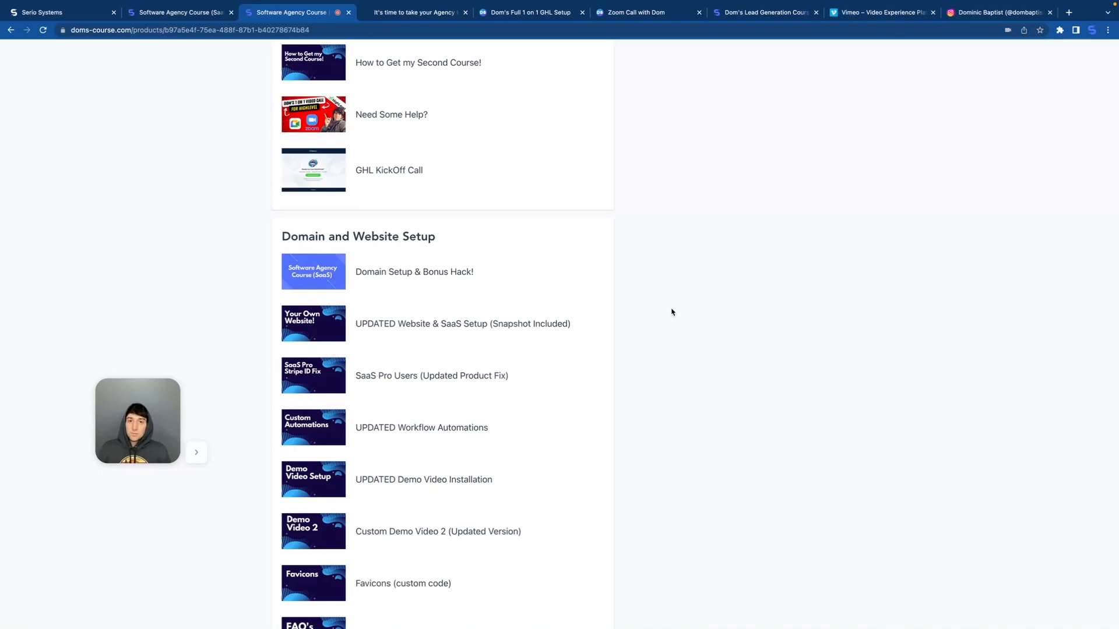
pyautogui.moveTo(573, 364)
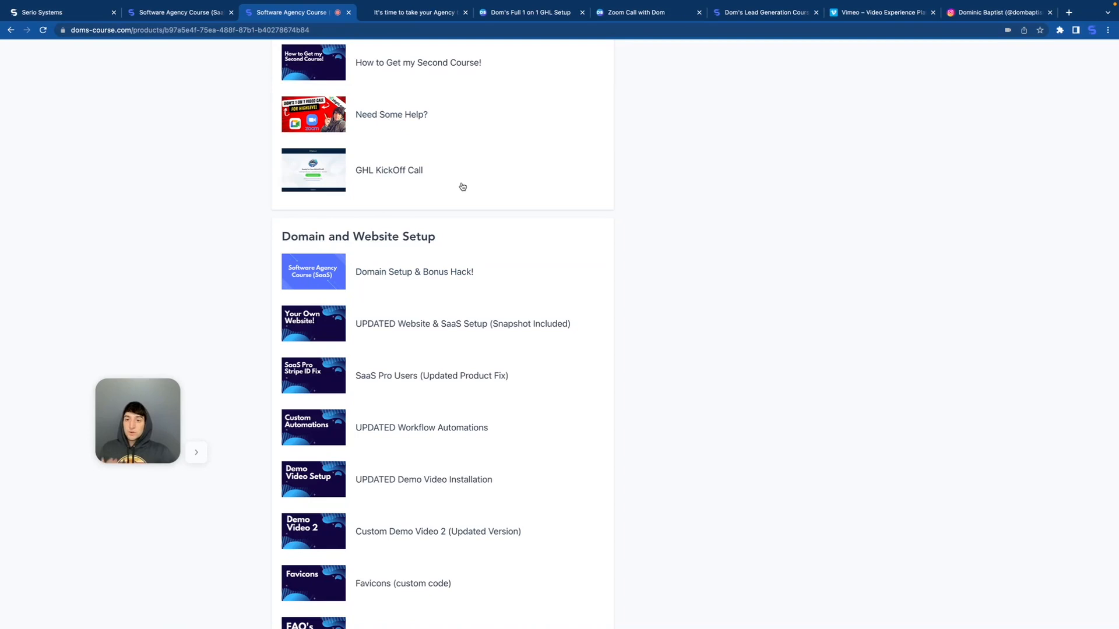
pyautogui.moveTo(589, 295)
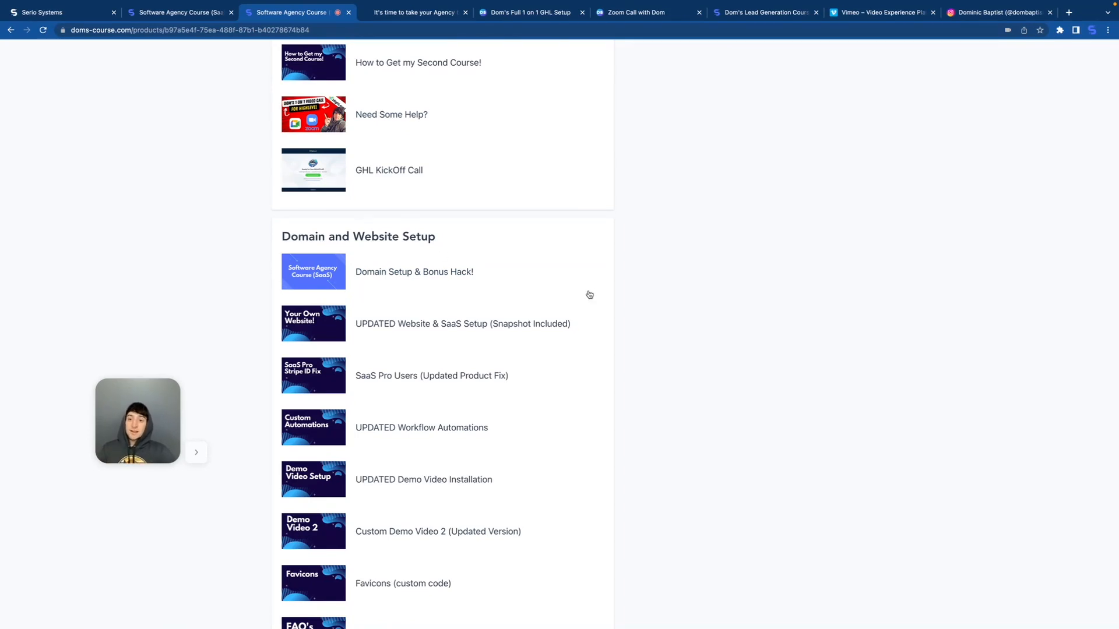
pyautogui.moveTo(600, 370)
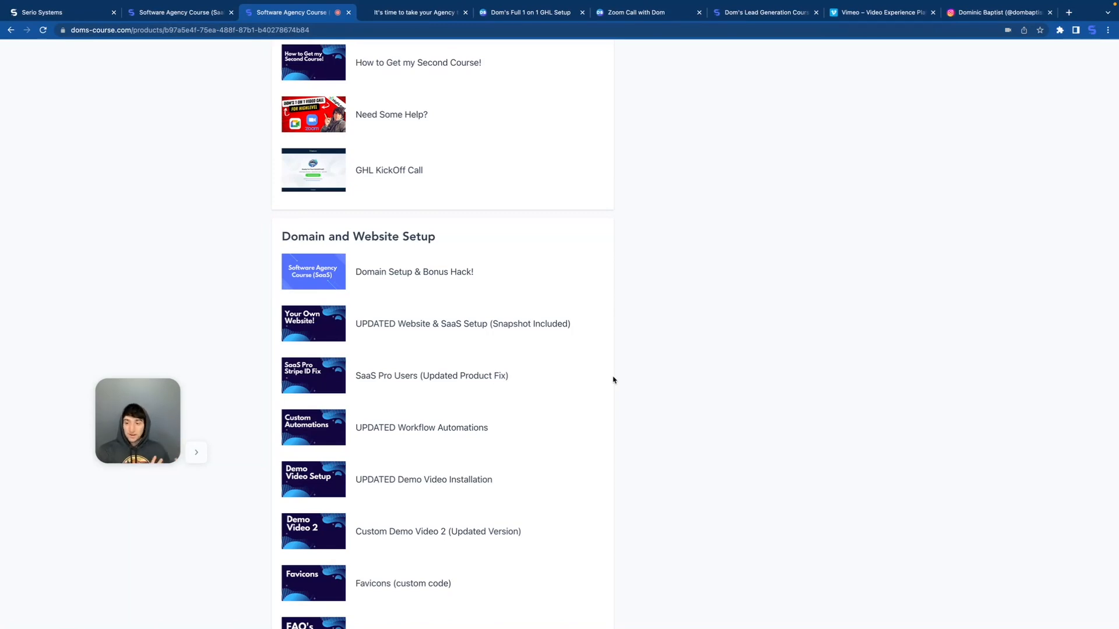
pyautogui.scroll(-3)
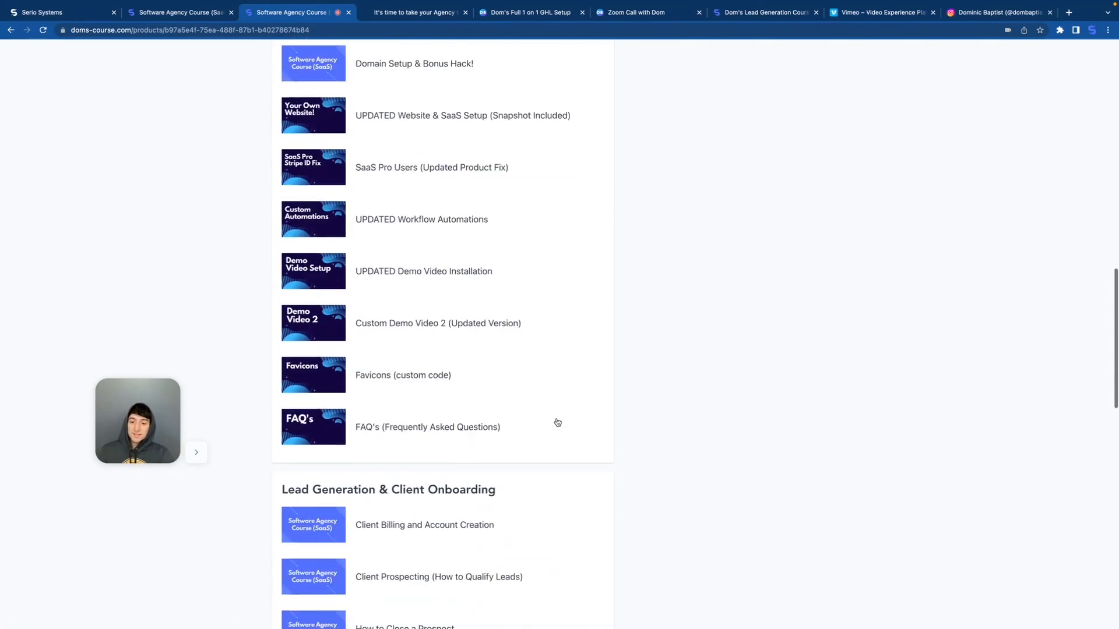
pyautogui.scroll(-3)
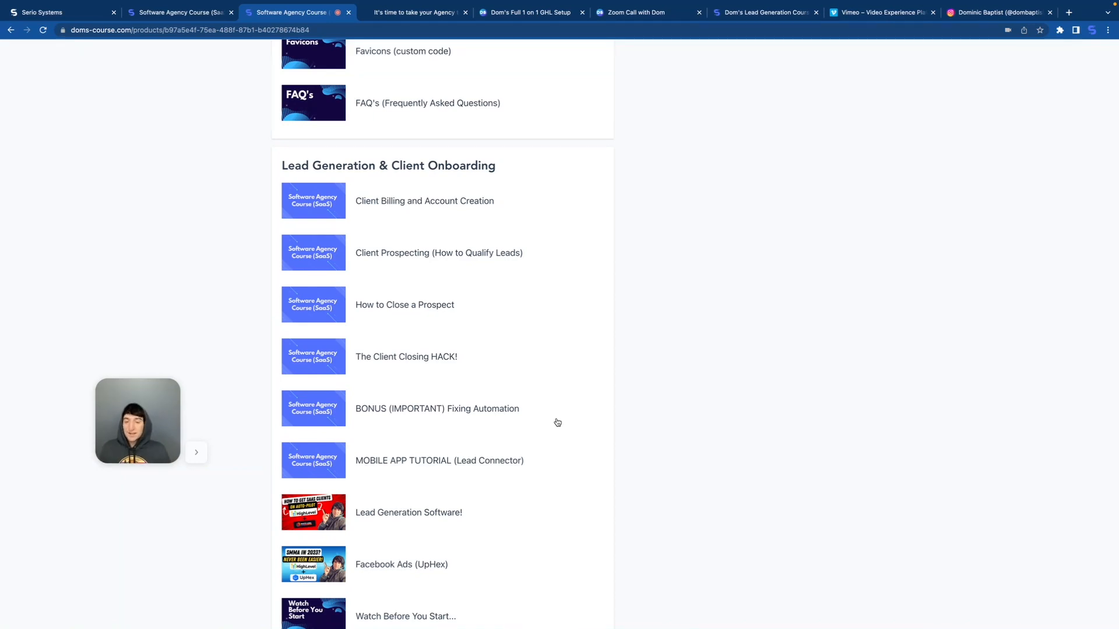
pyautogui.moveTo(665, 340)
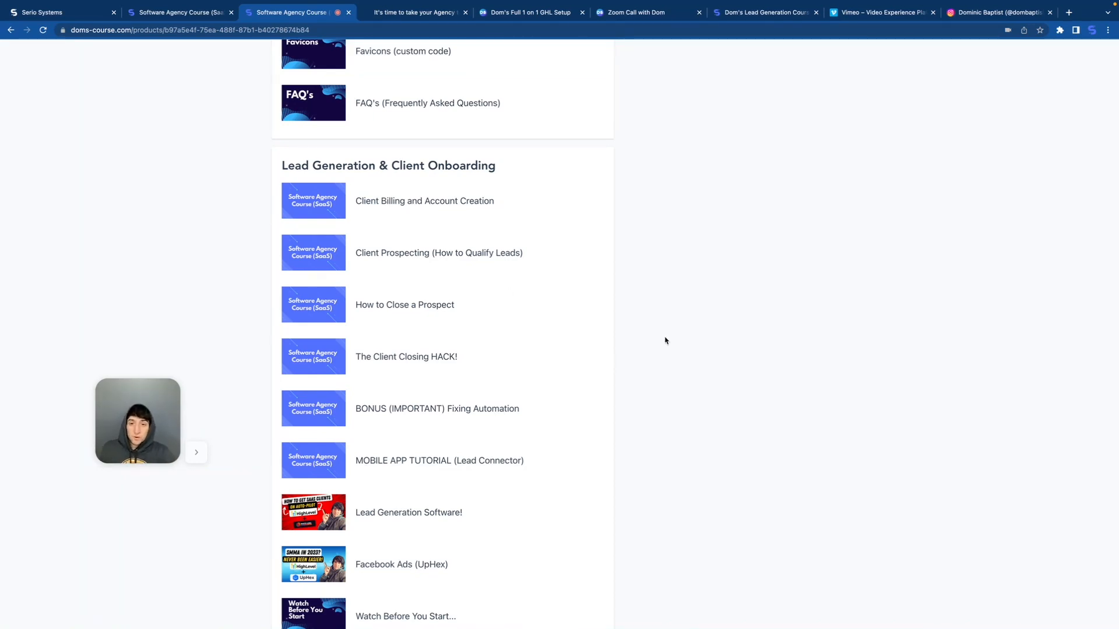
pyautogui.moveTo(537, 229)
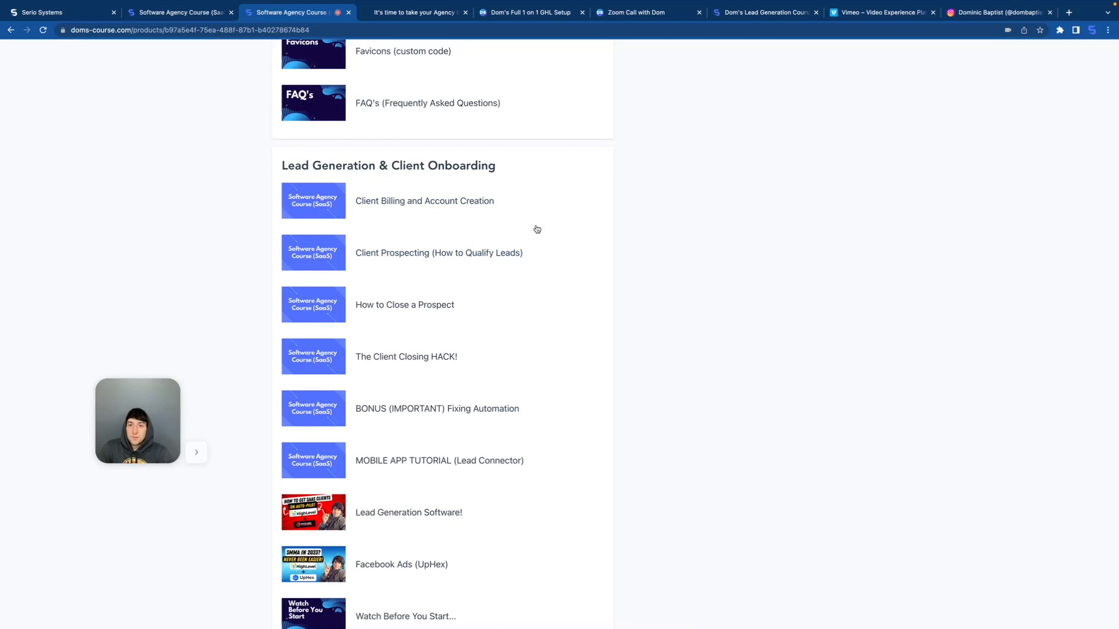
pyautogui.scroll(-3)
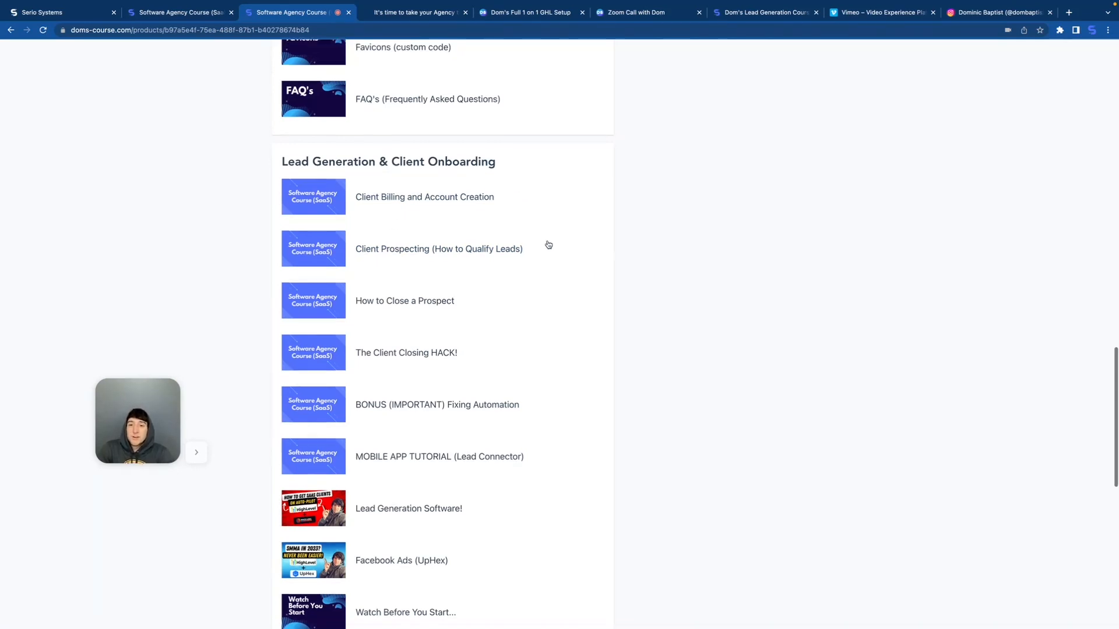
pyautogui.scroll(-3)
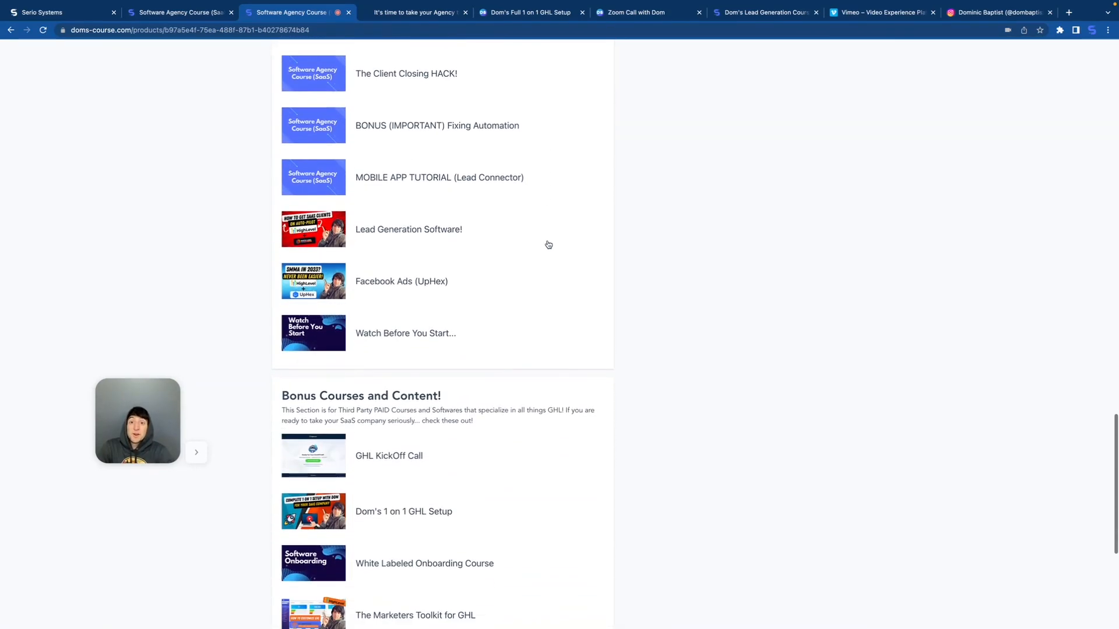
# Step: Scroll to the bottom bonus lesson, How to Switch Affiliates (Trial Users Only)
pyautogui.scroll(-3)
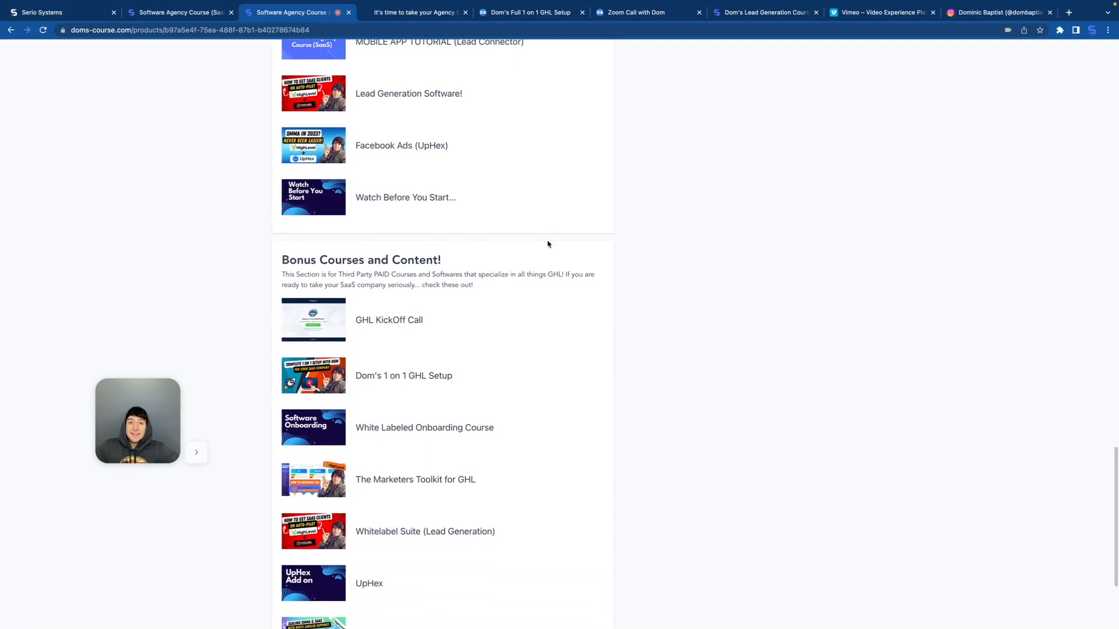
pyautogui.scroll(-3)
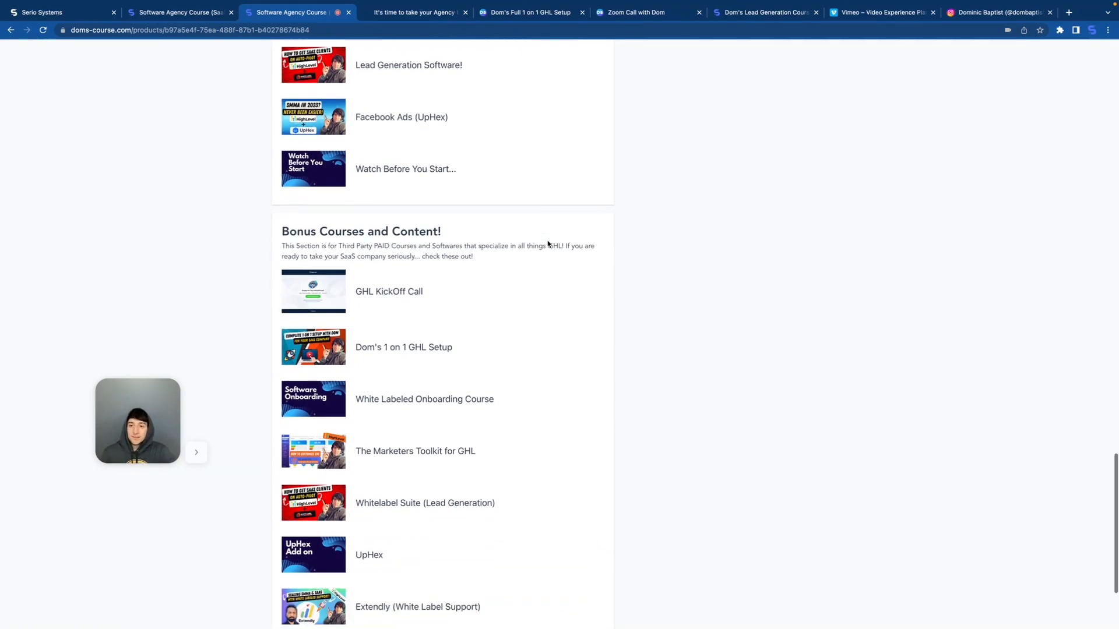
pyautogui.scroll(-3)
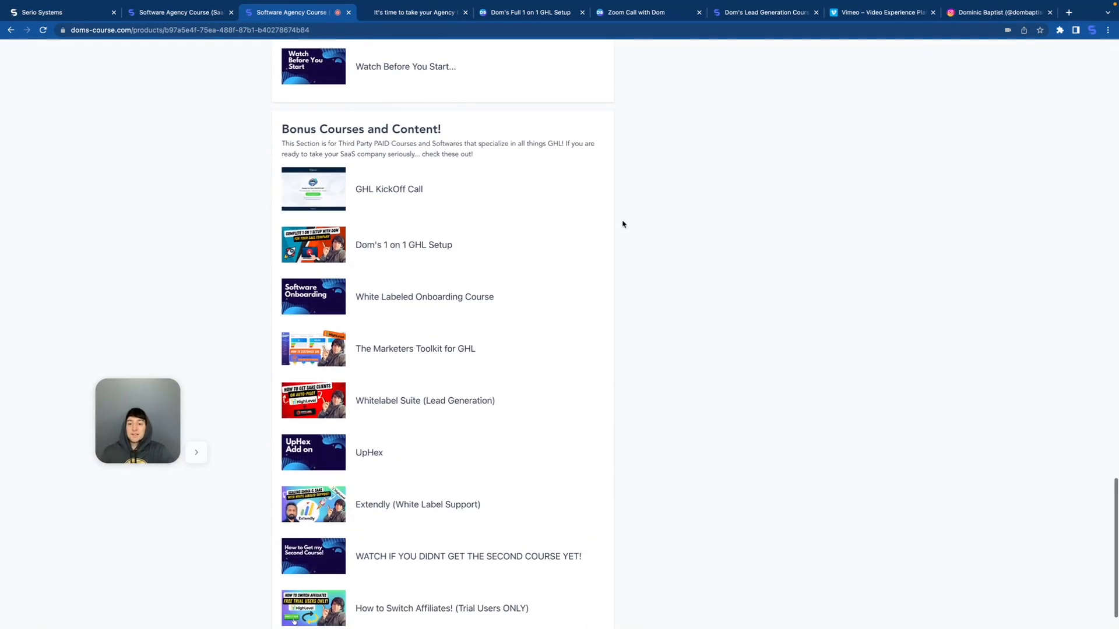
pyautogui.scroll(-3)
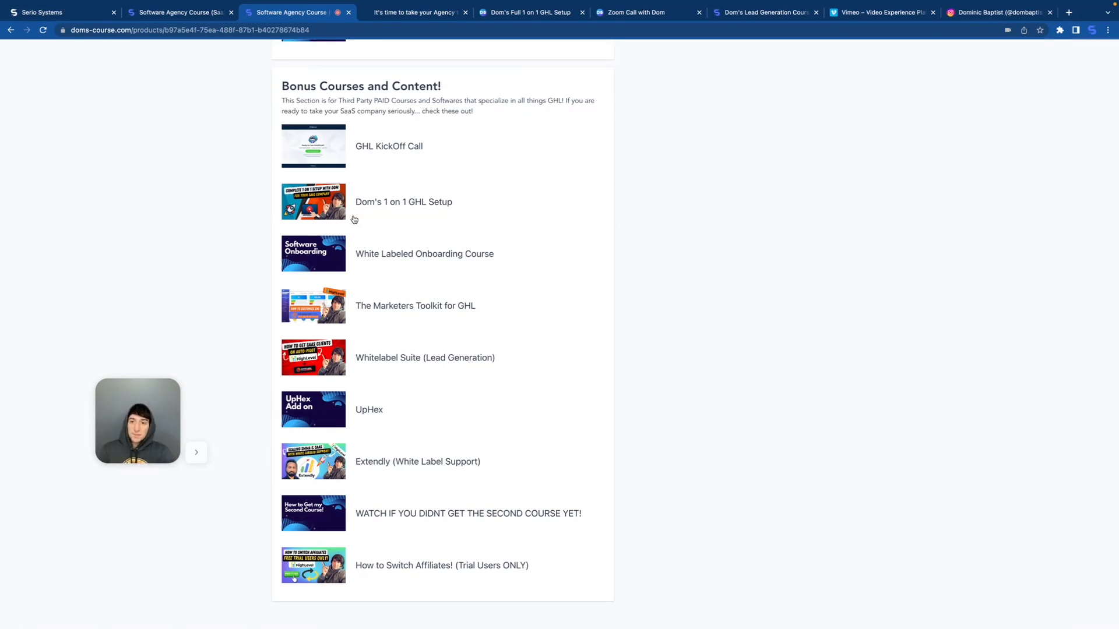
pyautogui.moveTo(711, 304)
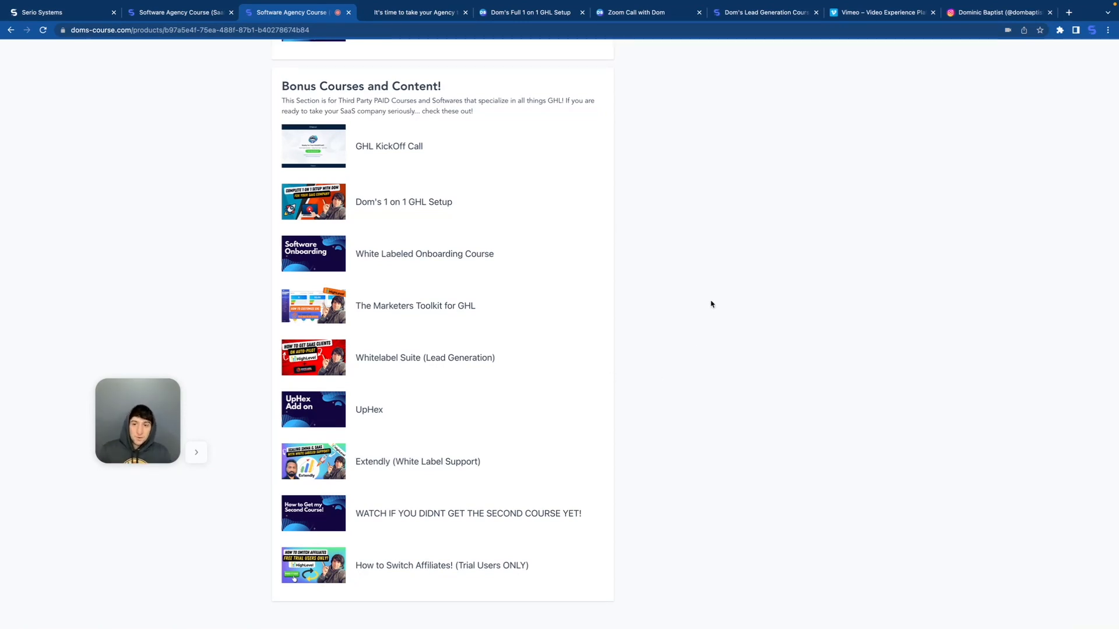
pyautogui.moveTo(547, 144)
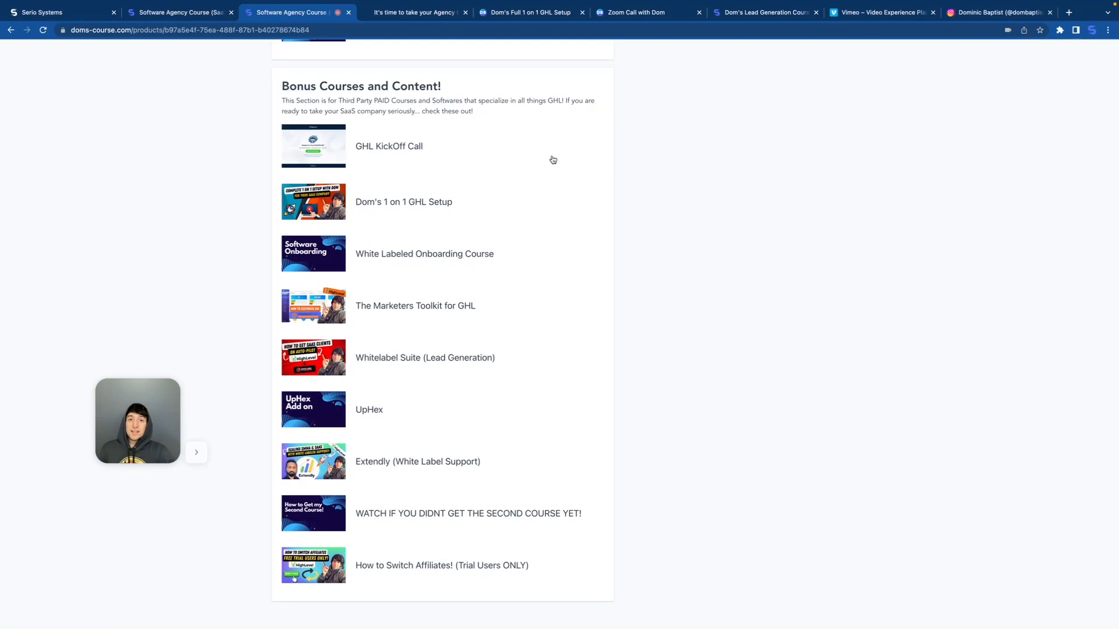
pyautogui.moveTo(554, 353)
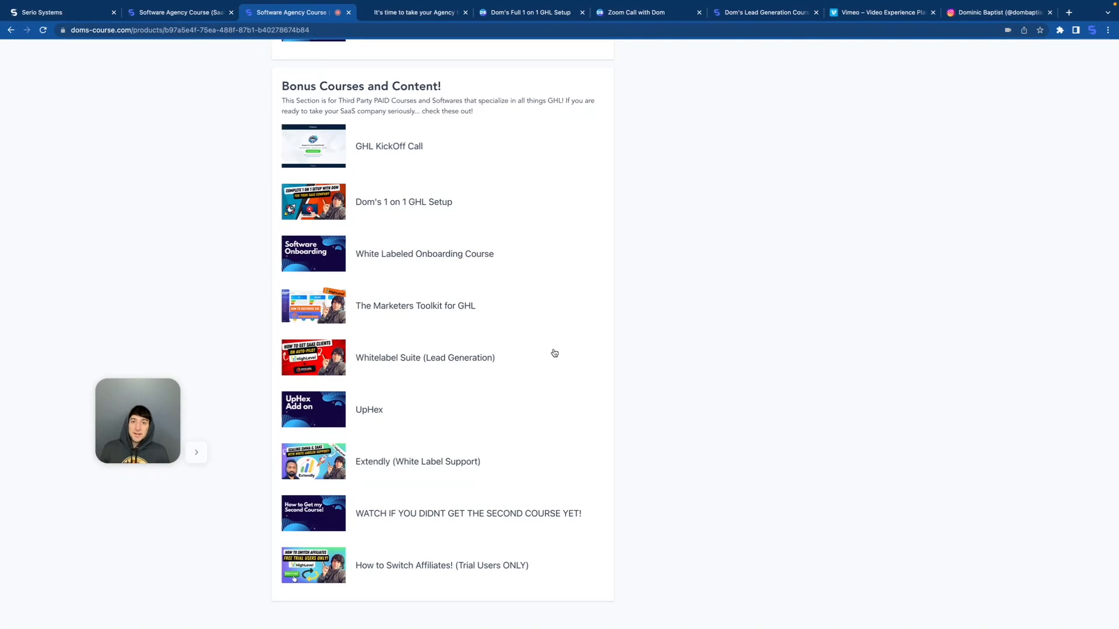
pyautogui.moveTo(402, 126)
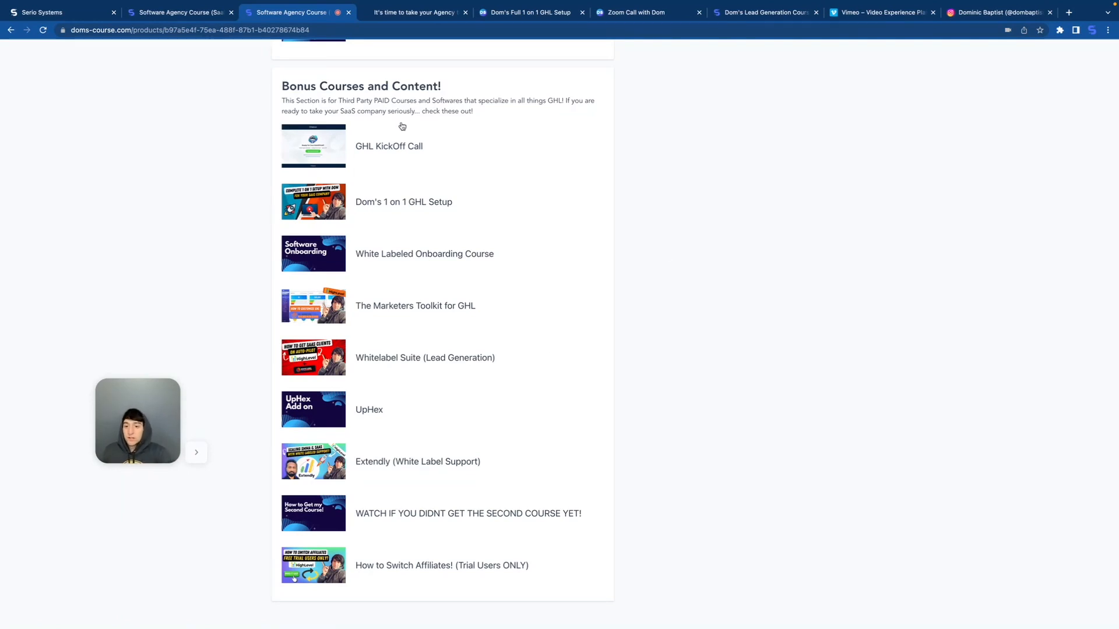
pyautogui.moveTo(640, 303)
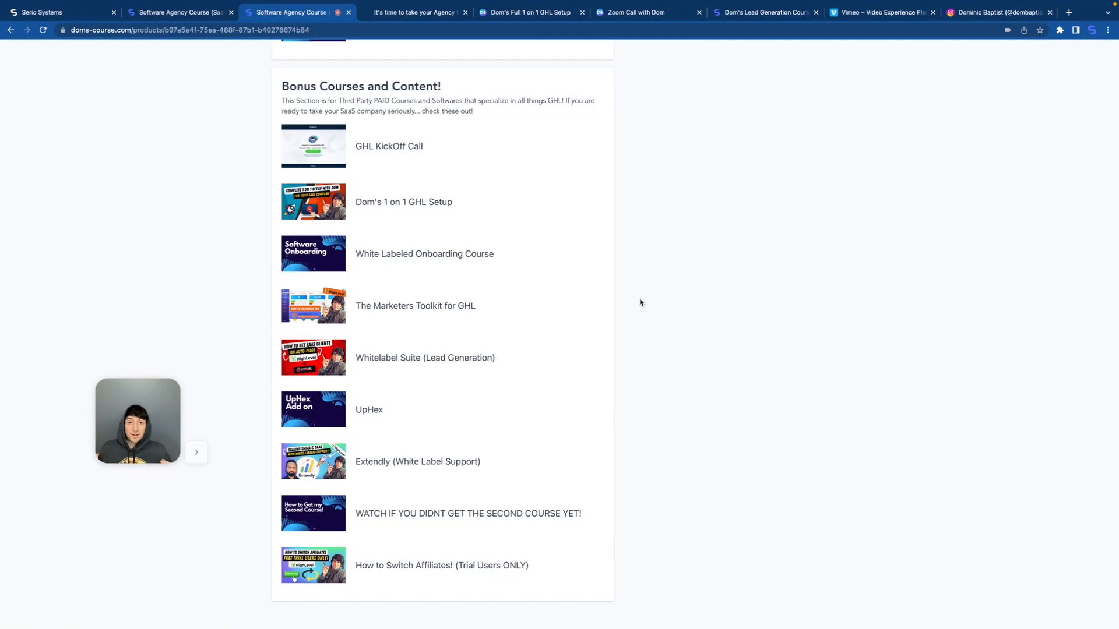
pyautogui.moveTo(497, 406)
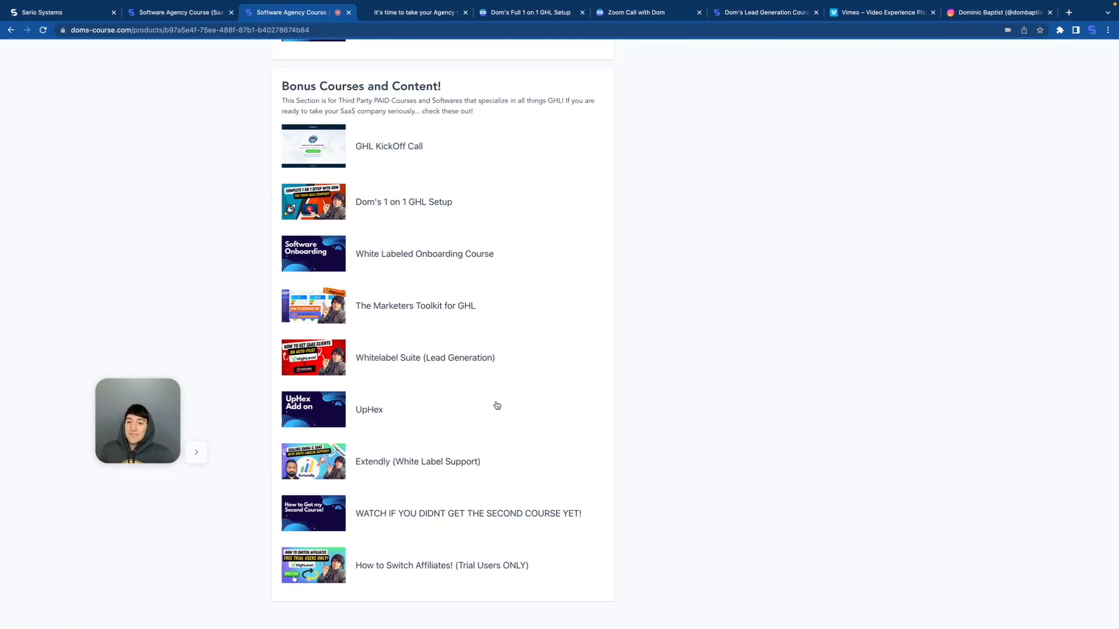
pyautogui.moveTo(747, 350)
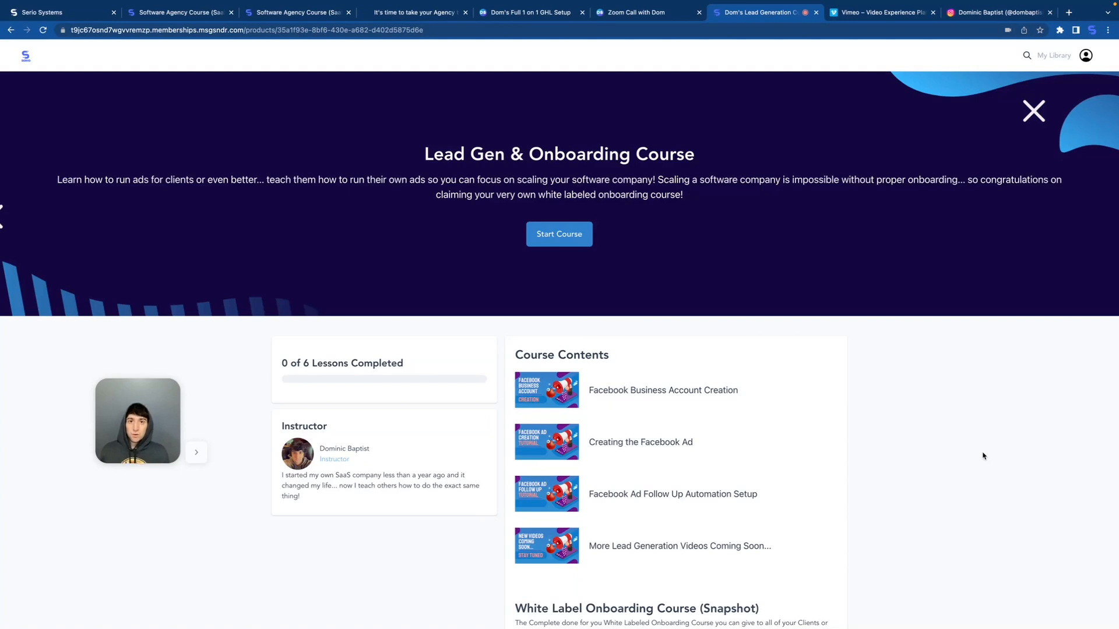
# Step: Scroll the Lead Gen & Onboarding Course contents through Facebook ad and White Label lessons
pyautogui.scroll(-3)
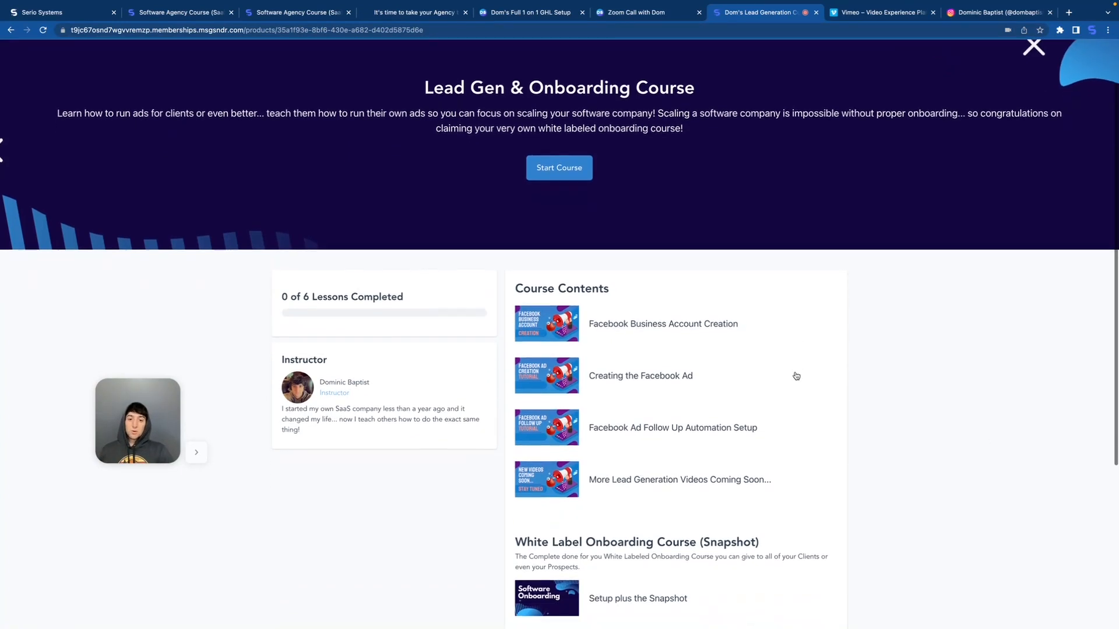
pyautogui.scroll(-3)
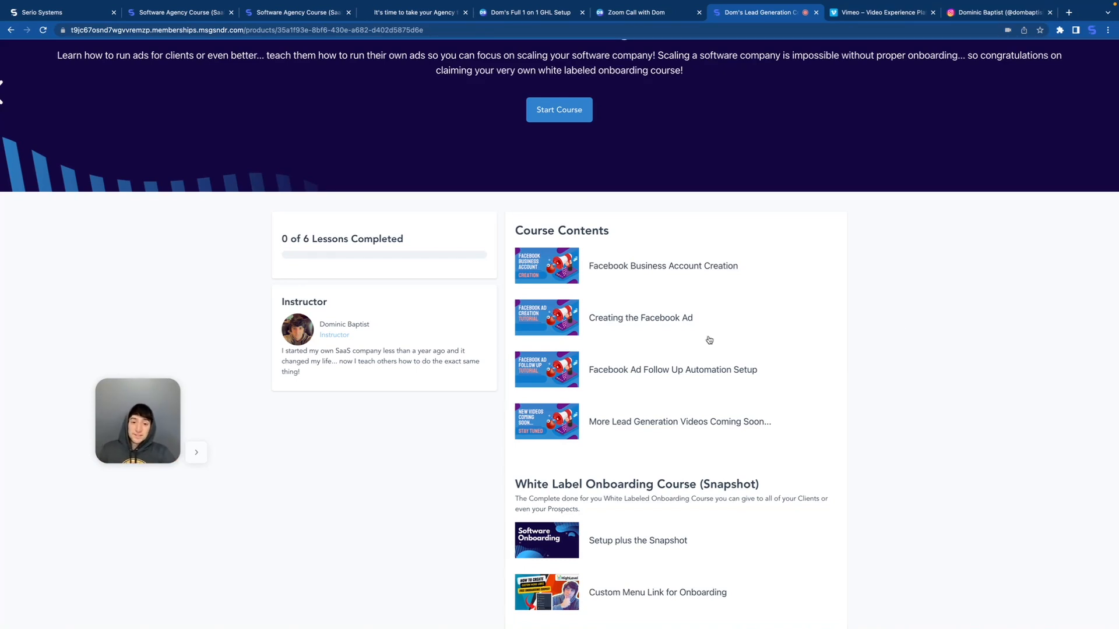
pyautogui.moveTo(860, 371)
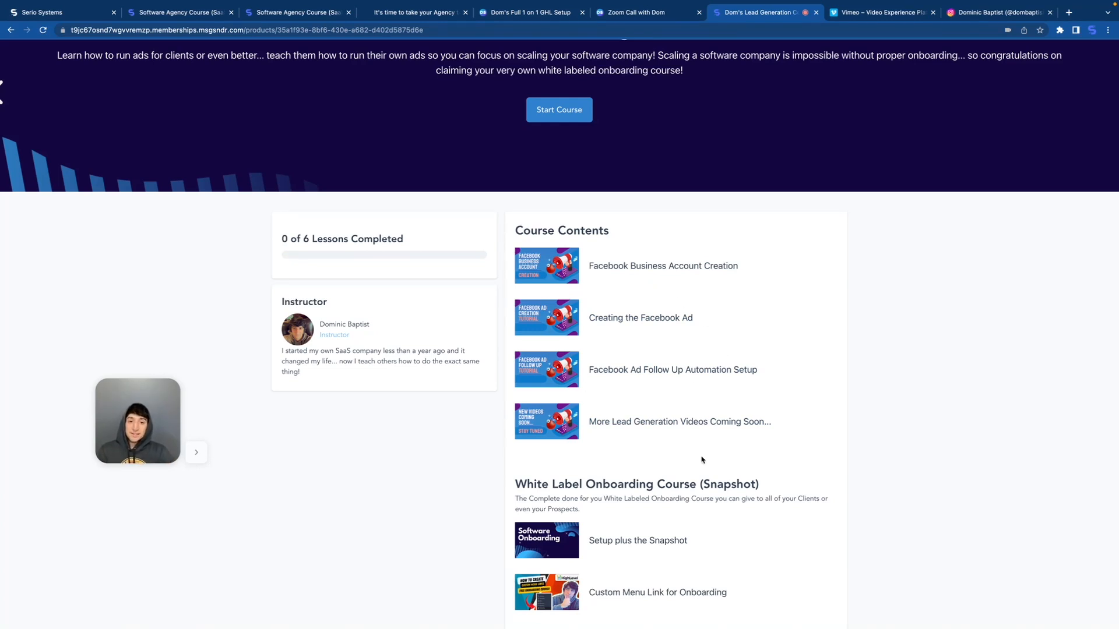
pyautogui.moveTo(639, 413)
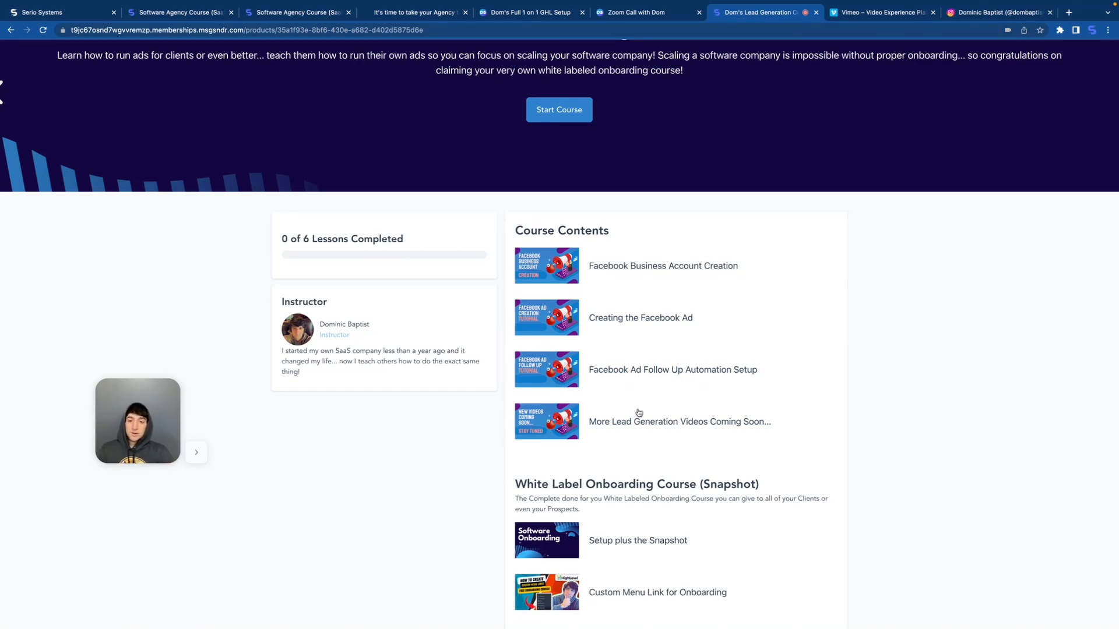
pyautogui.scroll(-3)
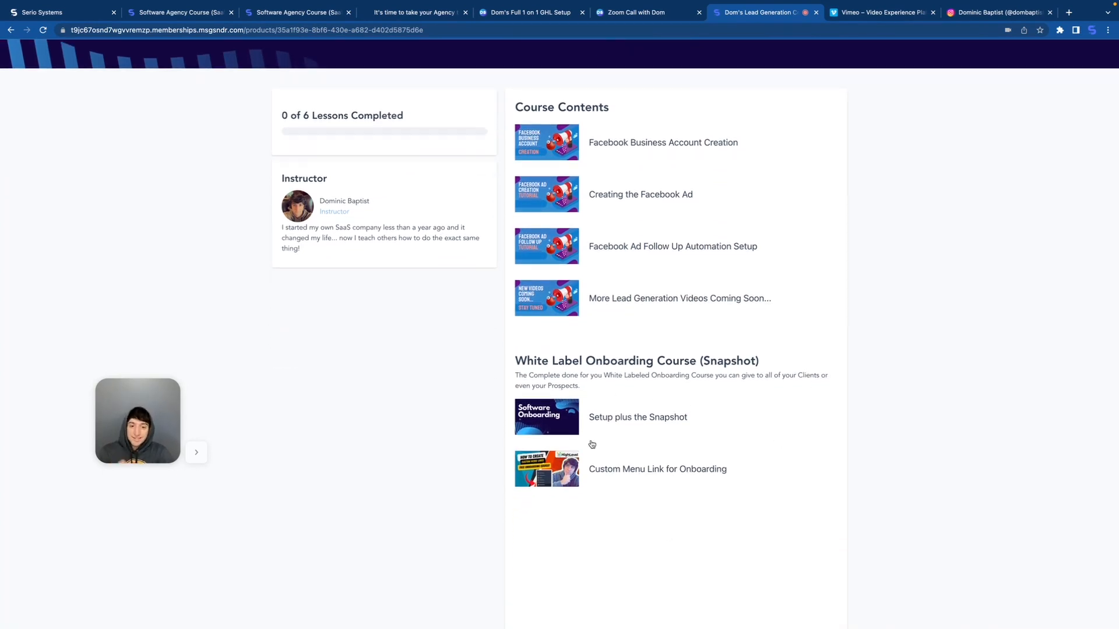
pyautogui.moveTo(690, 417)
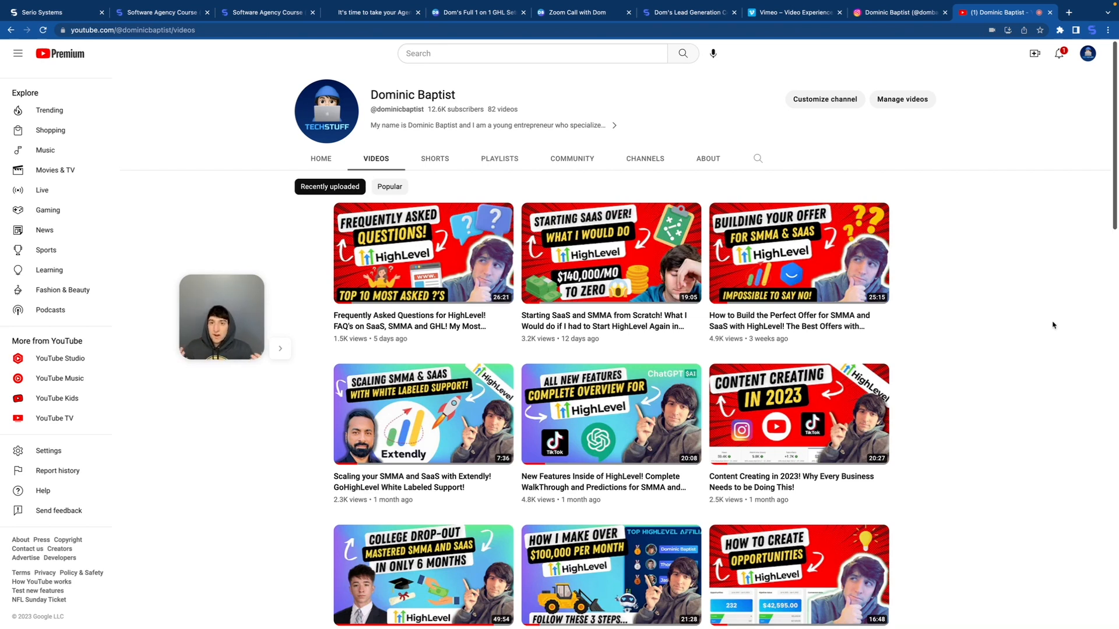
pyautogui.moveTo(682, 99)
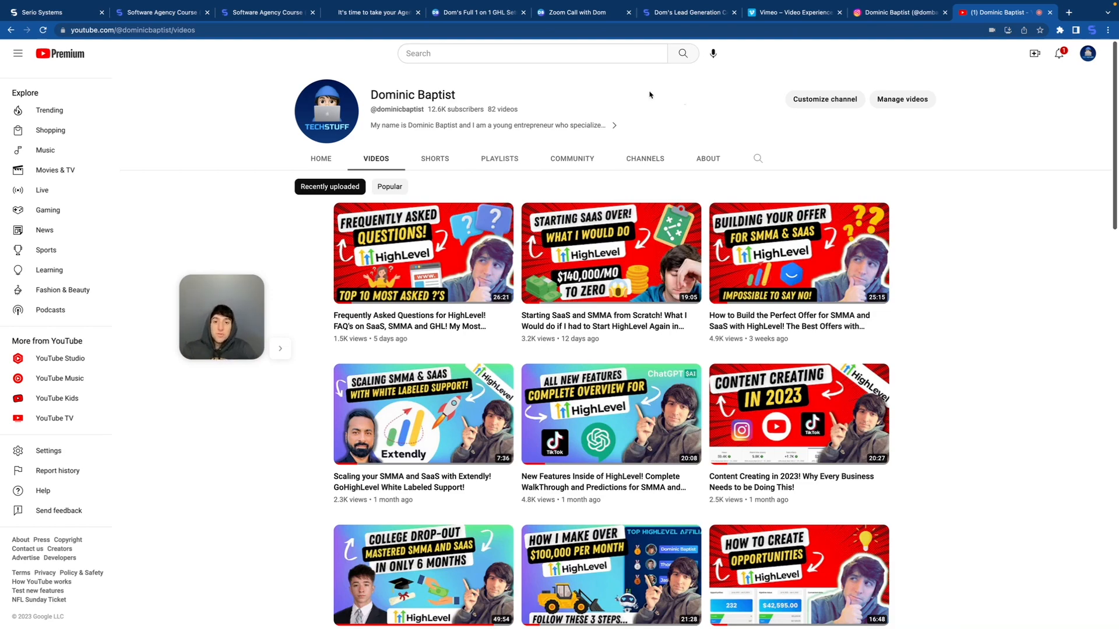
# Step: Browse down through older uploads on Dominic Baptist's YouTube Videos tab, then scroll back up
pyautogui.scroll(-3)
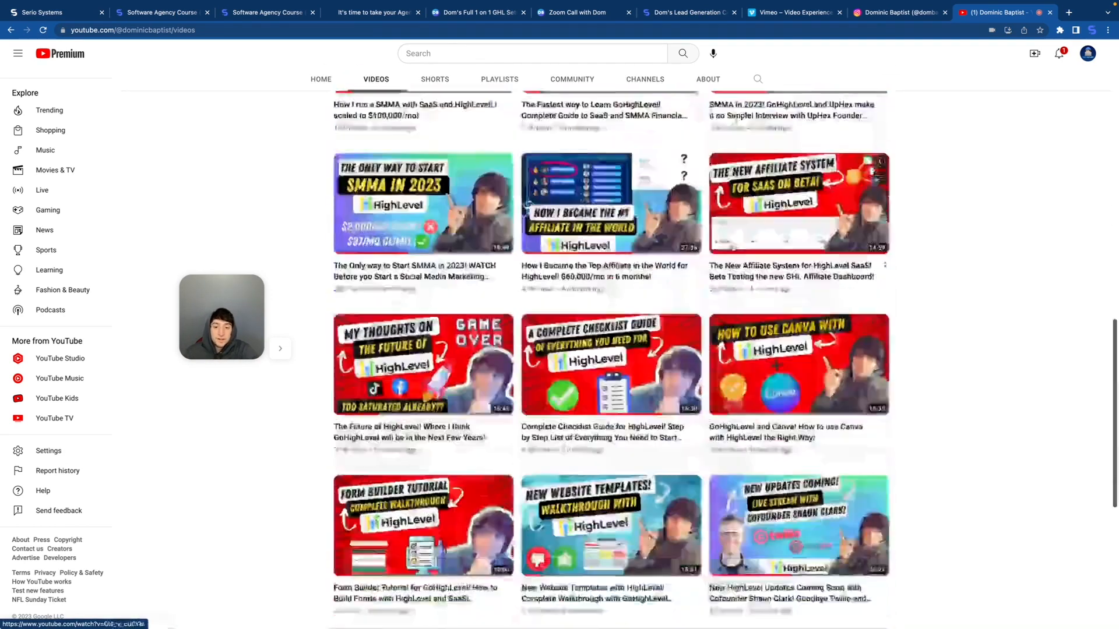
pyautogui.scroll(-3)
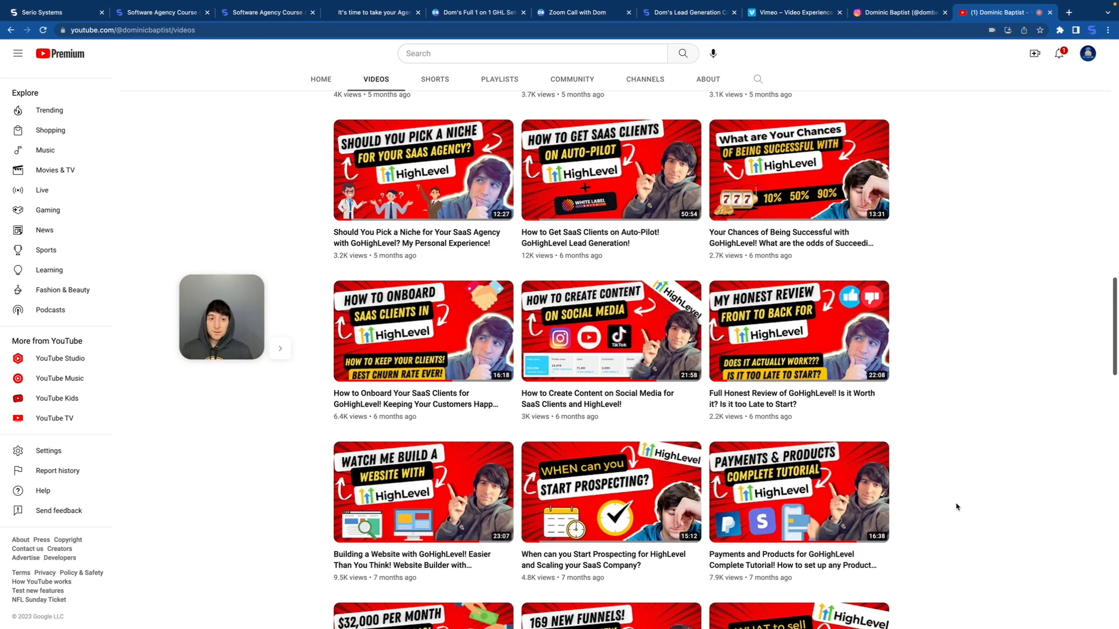
pyautogui.scroll(-3)
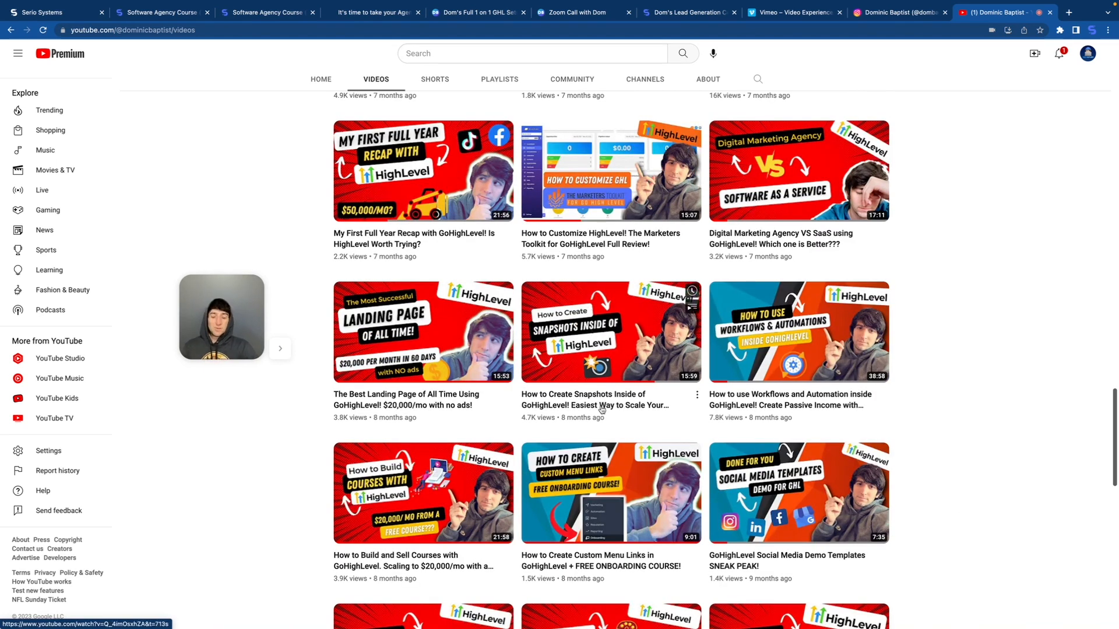
pyautogui.moveTo(738, 275)
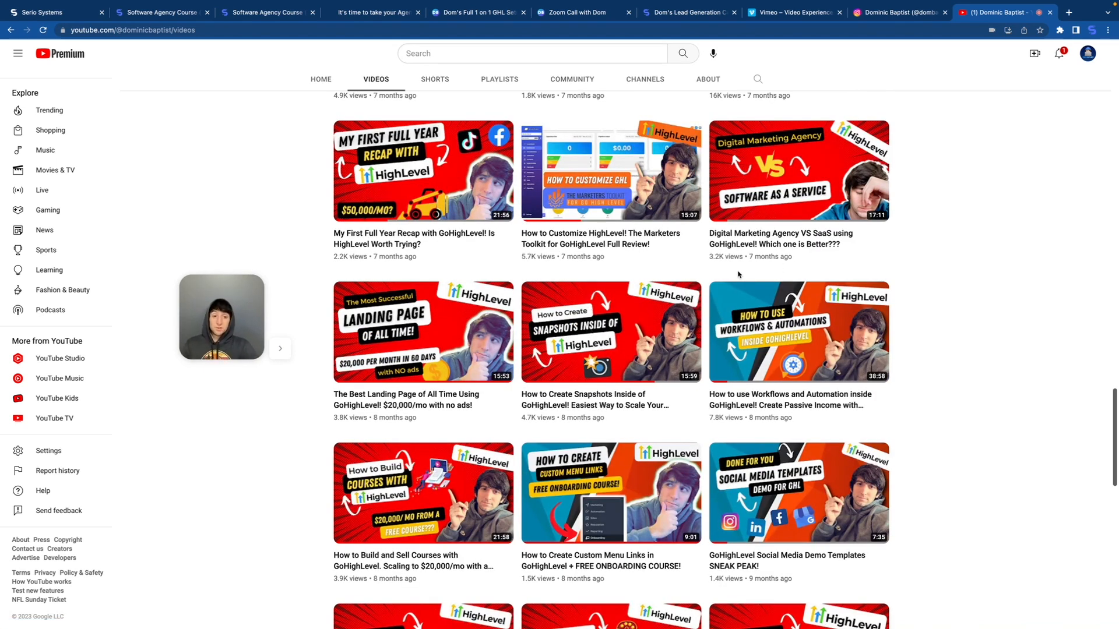
pyautogui.moveTo(891, 414)
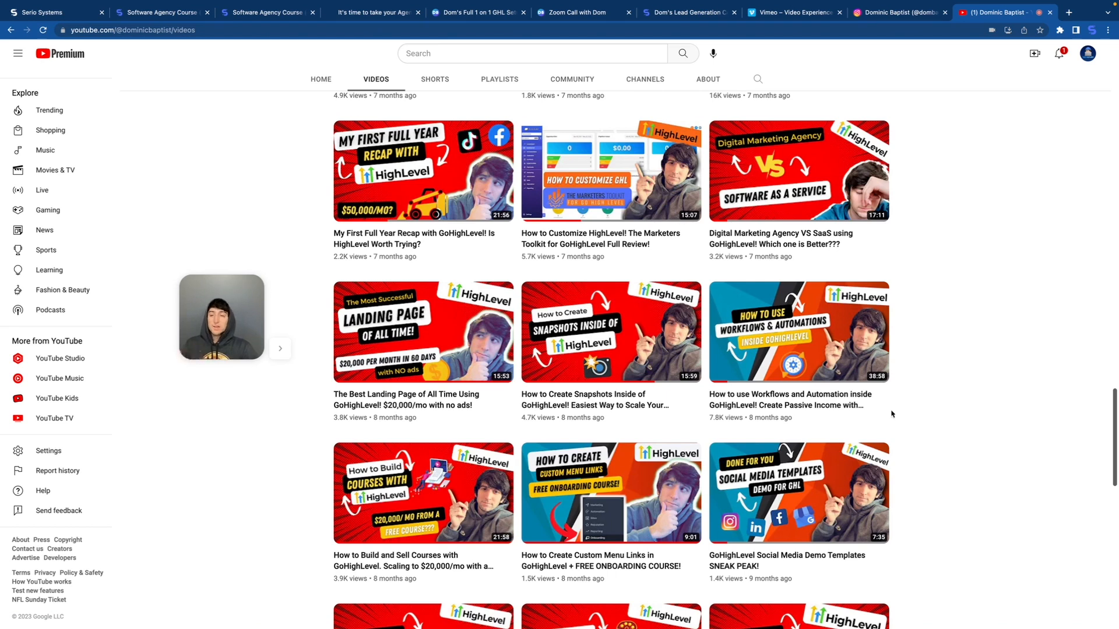
pyautogui.moveTo(912, 323)
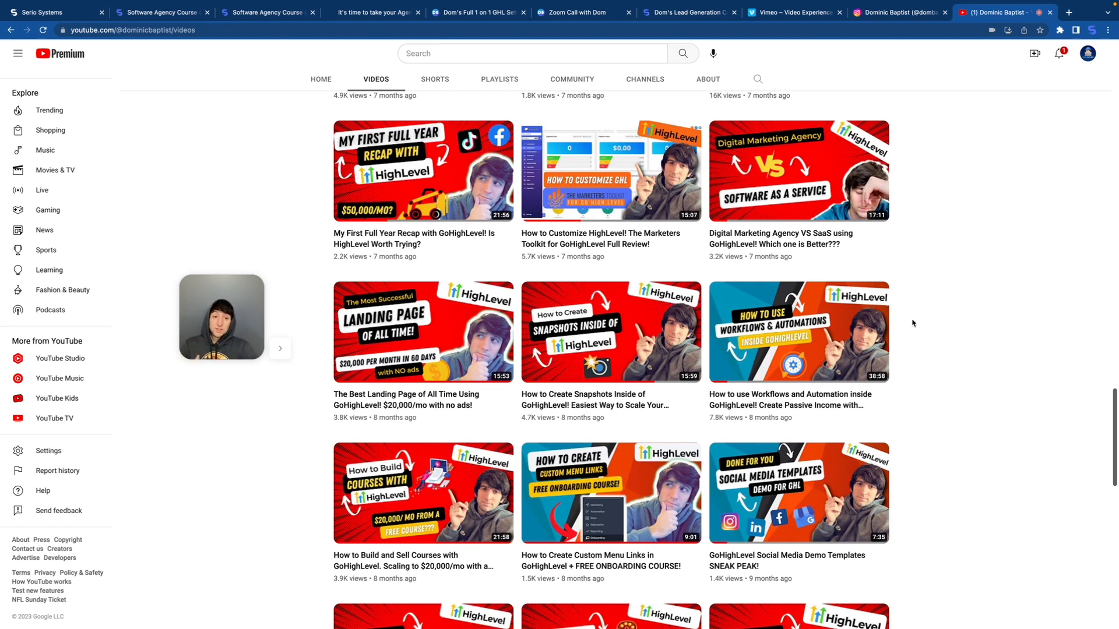
pyautogui.moveTo(863, 317)
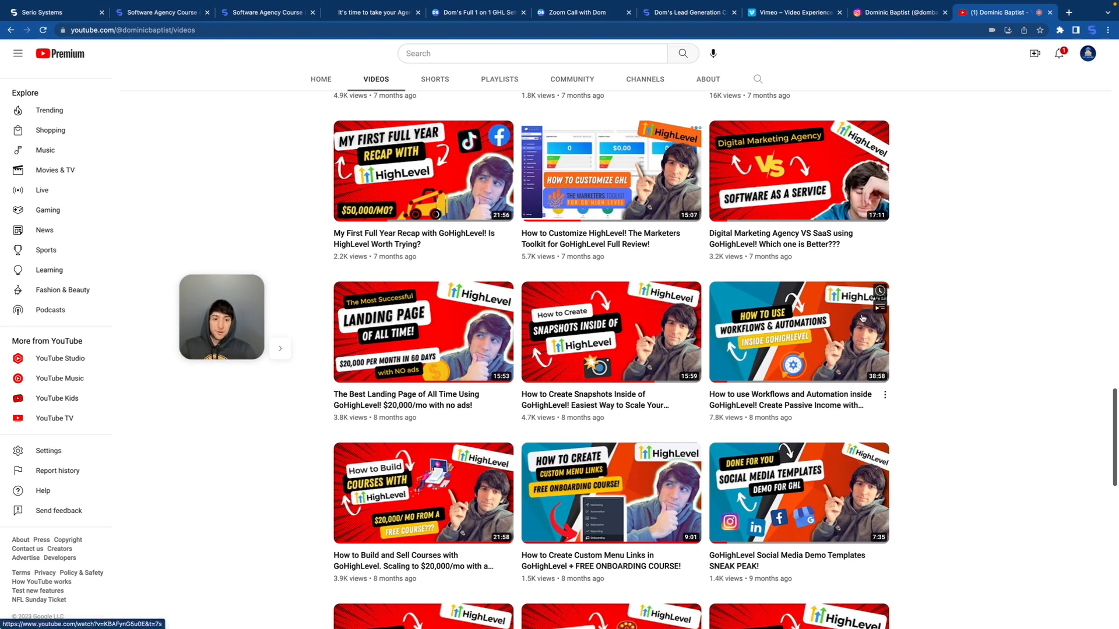
pyautogui.scroll(-3)
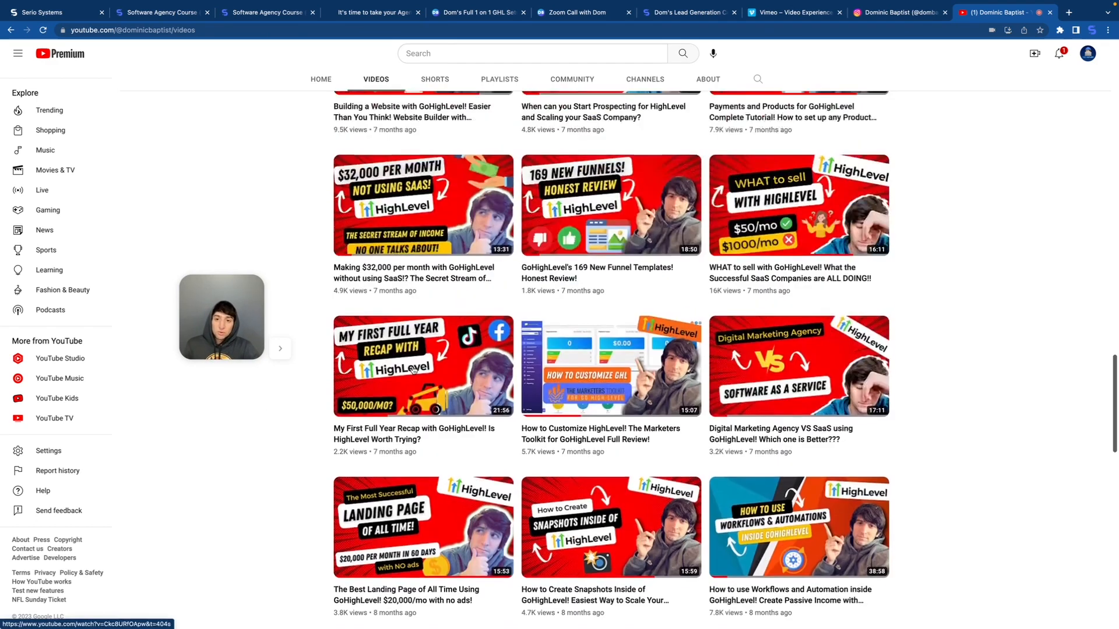
pyautogui.scroll(-3)
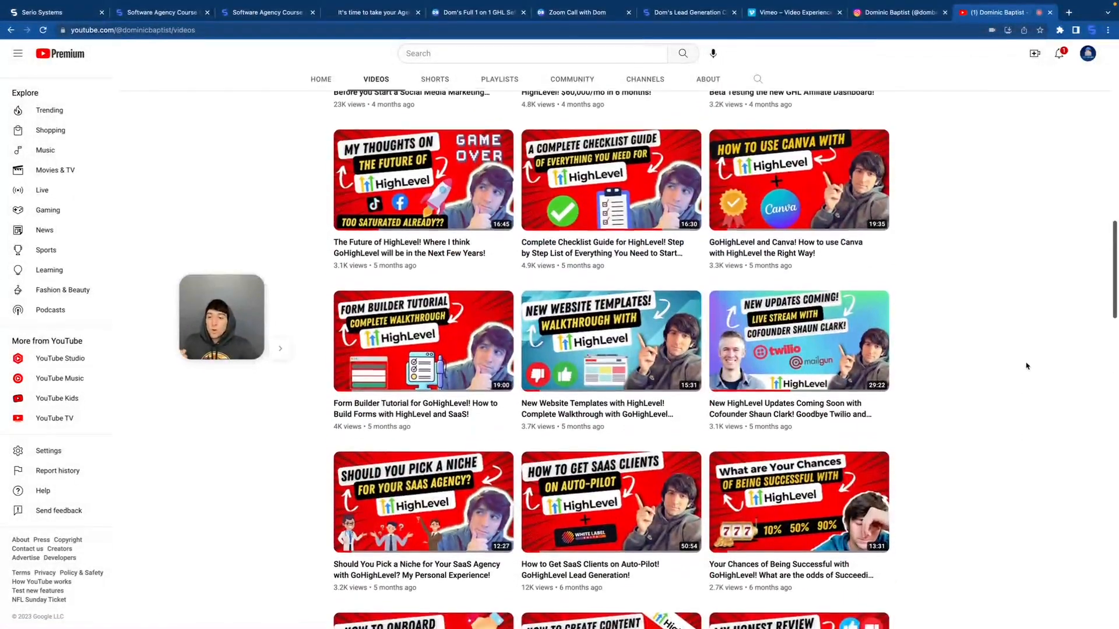
pyautogui.scroll(-3)
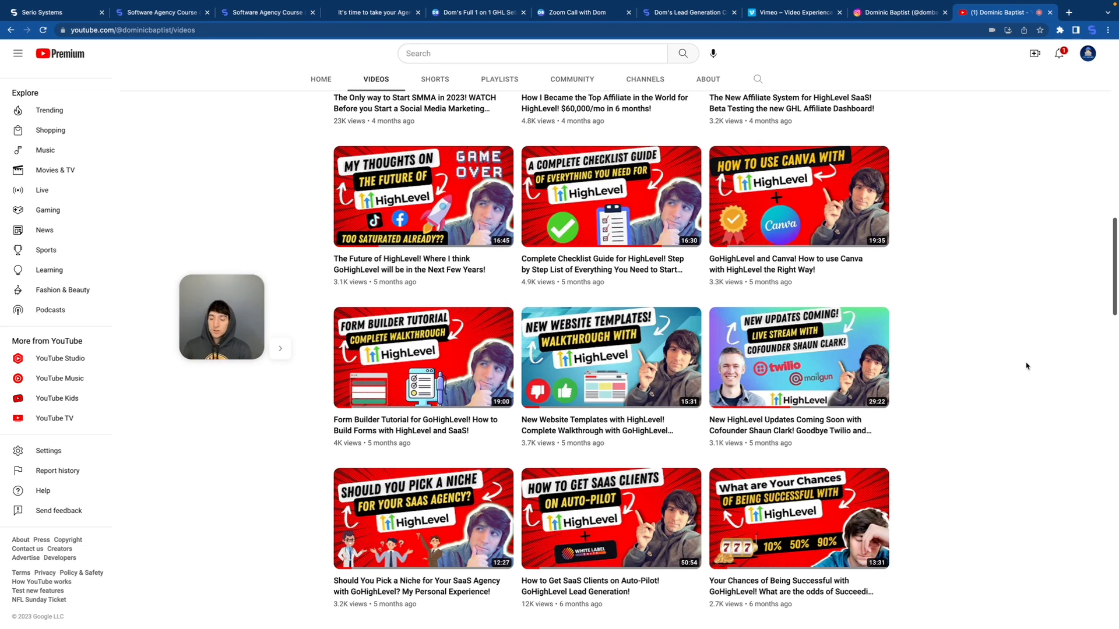
pyautogui.scroll(3)
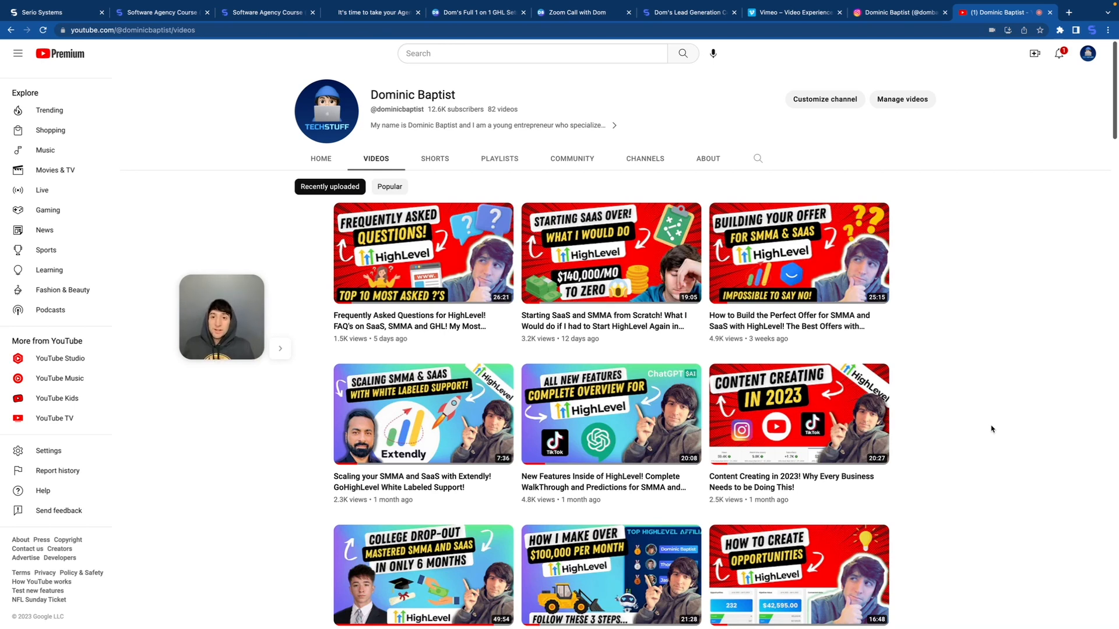
pyautogui.moveTo(986, 311)
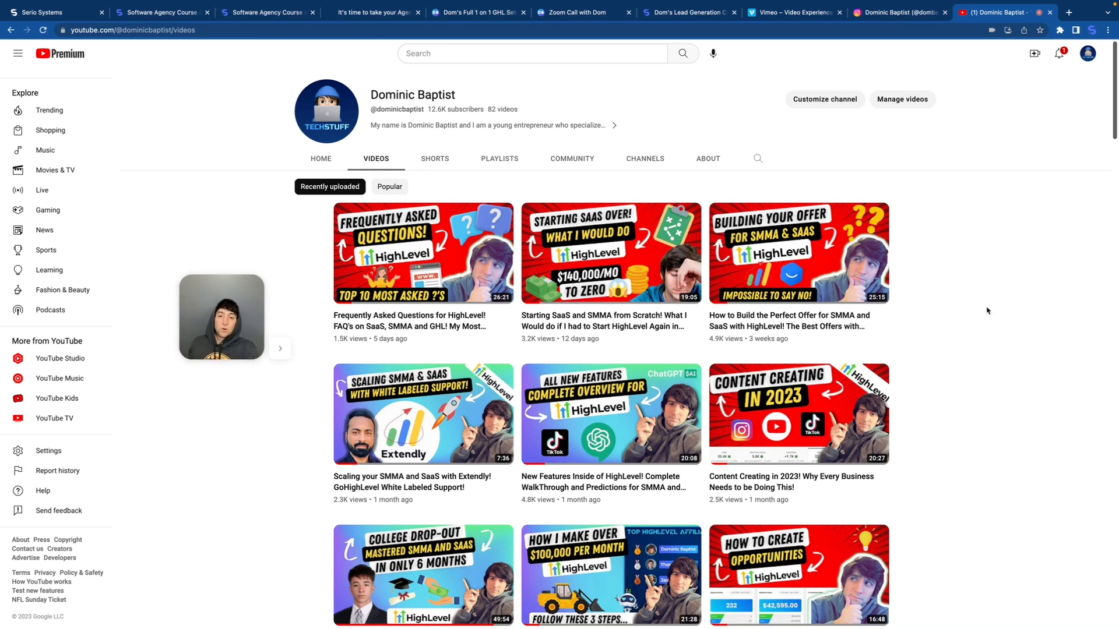
pyautogui.moveTo(874, 403)
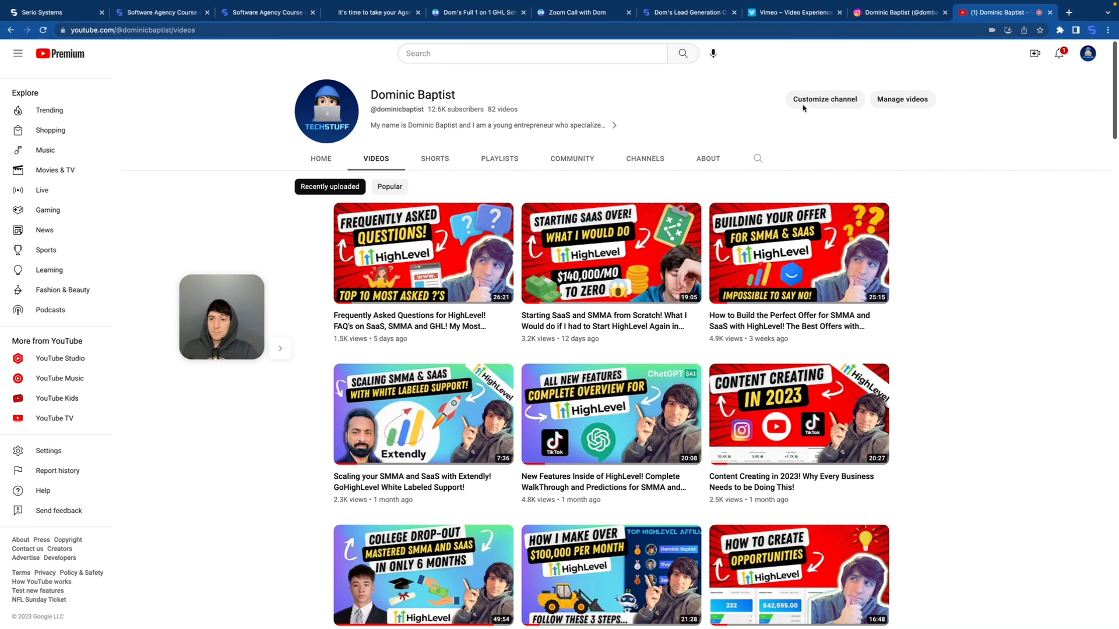
pyautogui.moveTo(1016, 188)
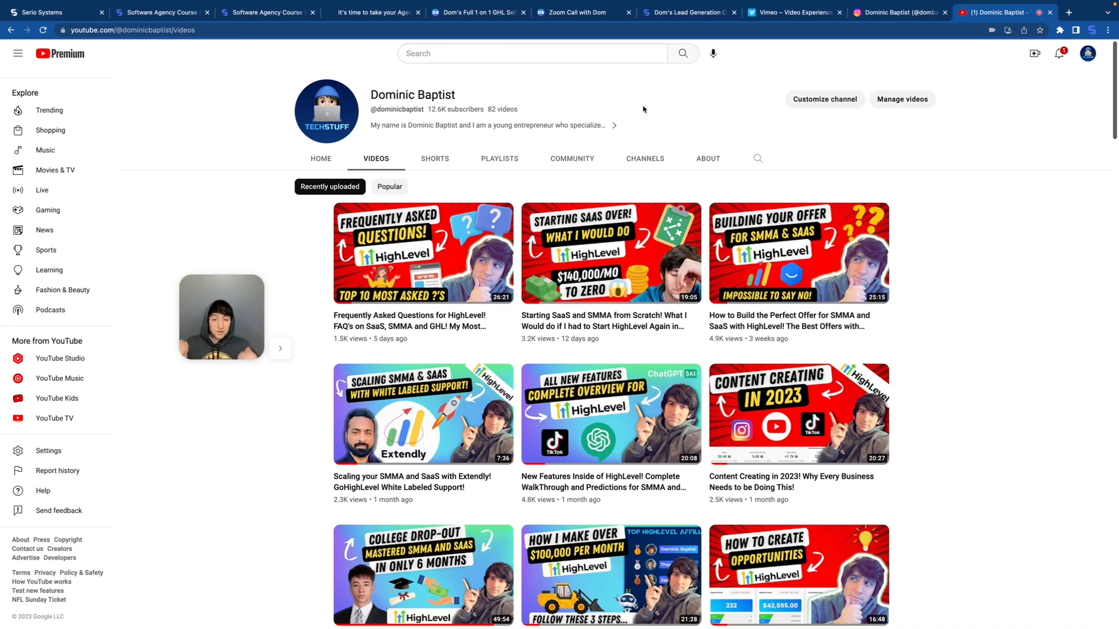
pyautogui.click(574, 12)
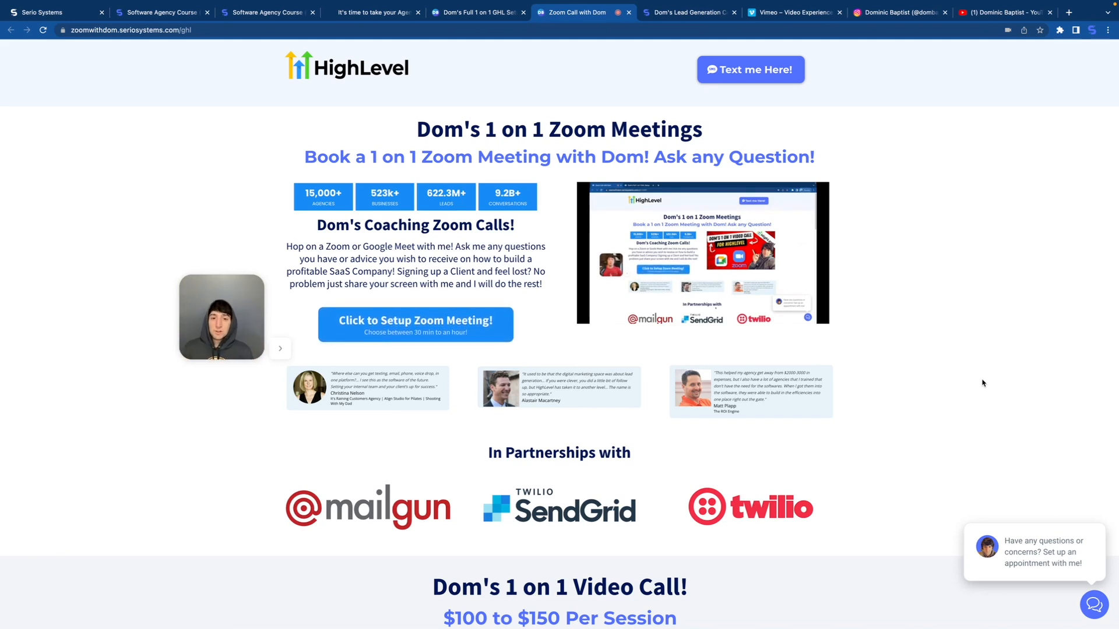
# Step: Switch to the 'Zoom Call with Dom' tab for the 1 on 1 meetings page
pyautogui.click(42, 12)
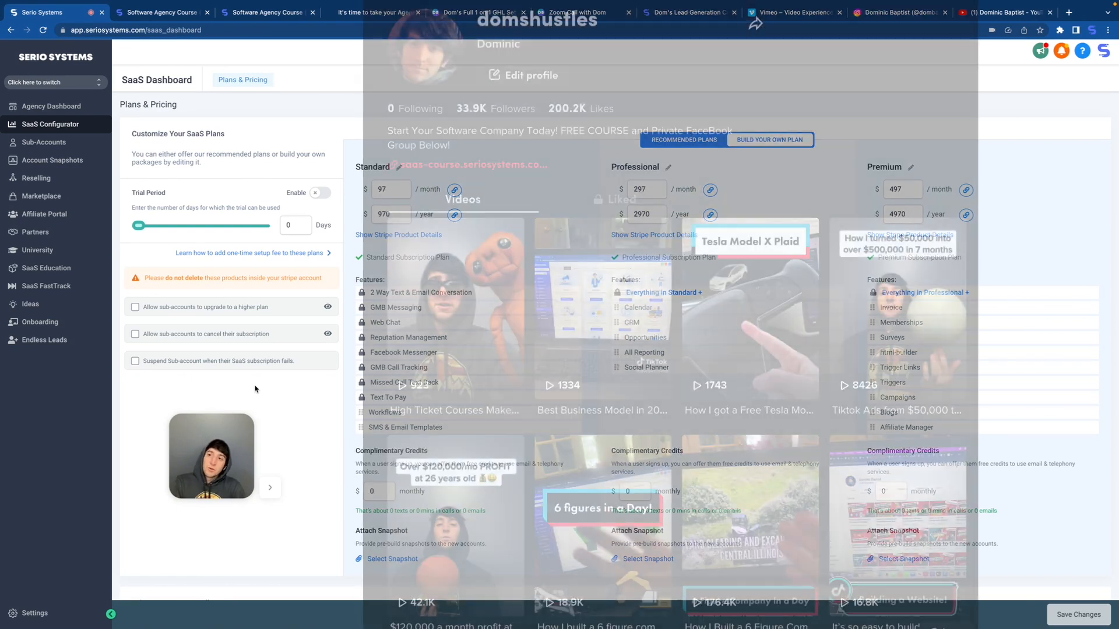